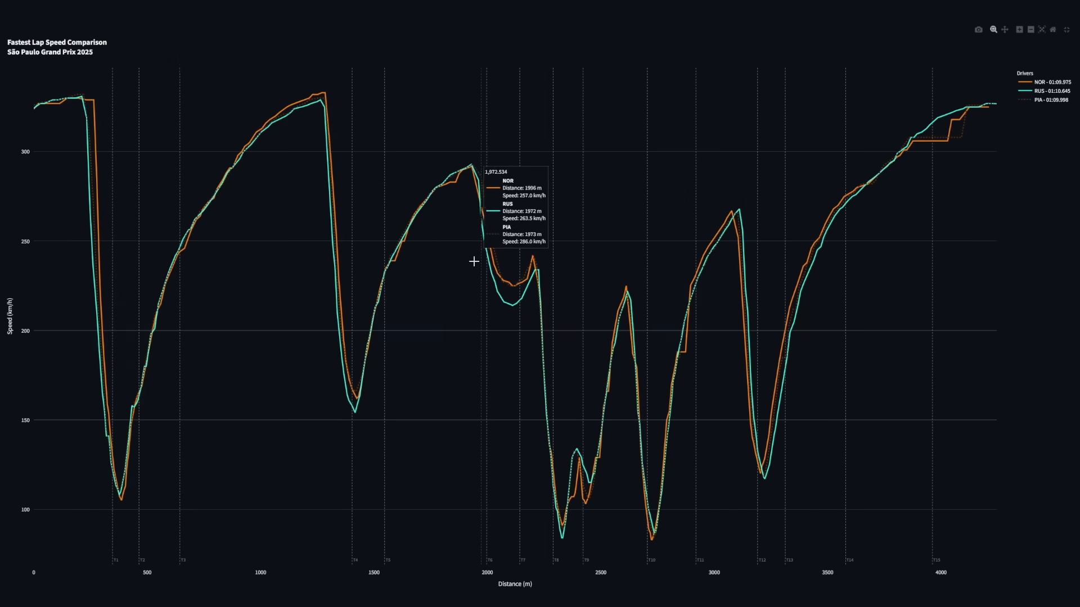
{"action": "mouse_move", "coordinate": [585, 378]}
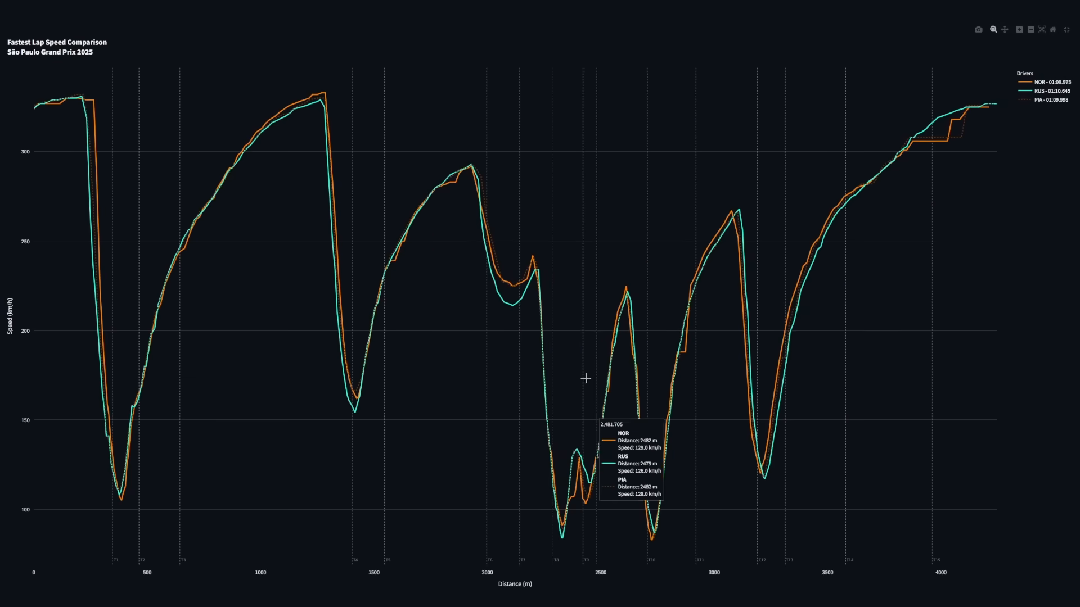
Show the NOR, RUS and VER speed trace full screen and zoom into the dip near 2000 m
{"action": "scroll", "scroll_direction": "down", "scroll_amount": 3}
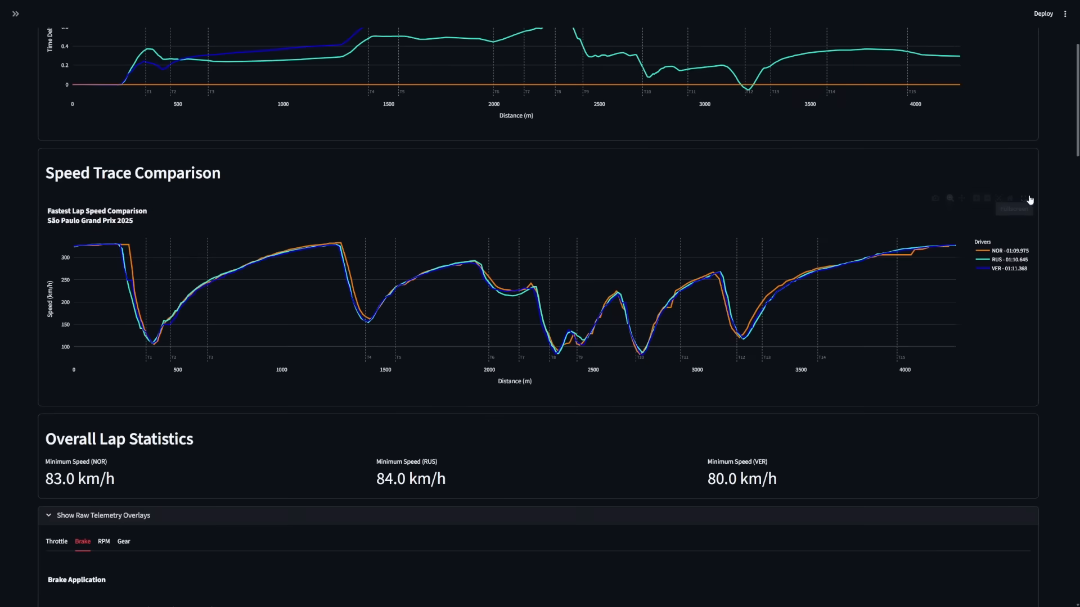
{"action": "left_click", "coordinate": [1015, 198]}
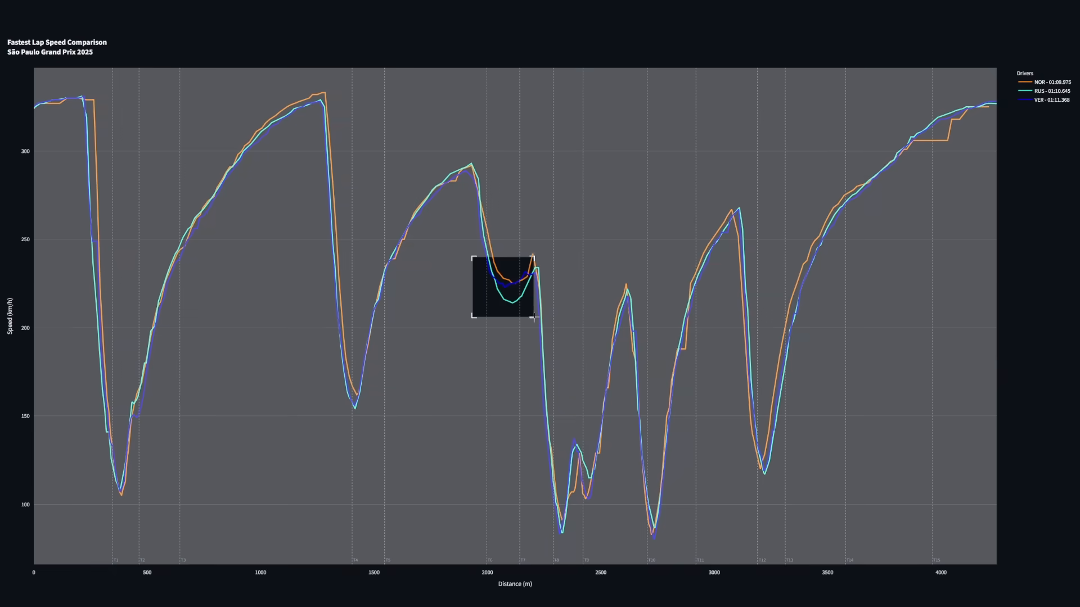
{"action": "left_click_drag", "start_coordinate": [471, 259], "coordinate": [538, 321]}
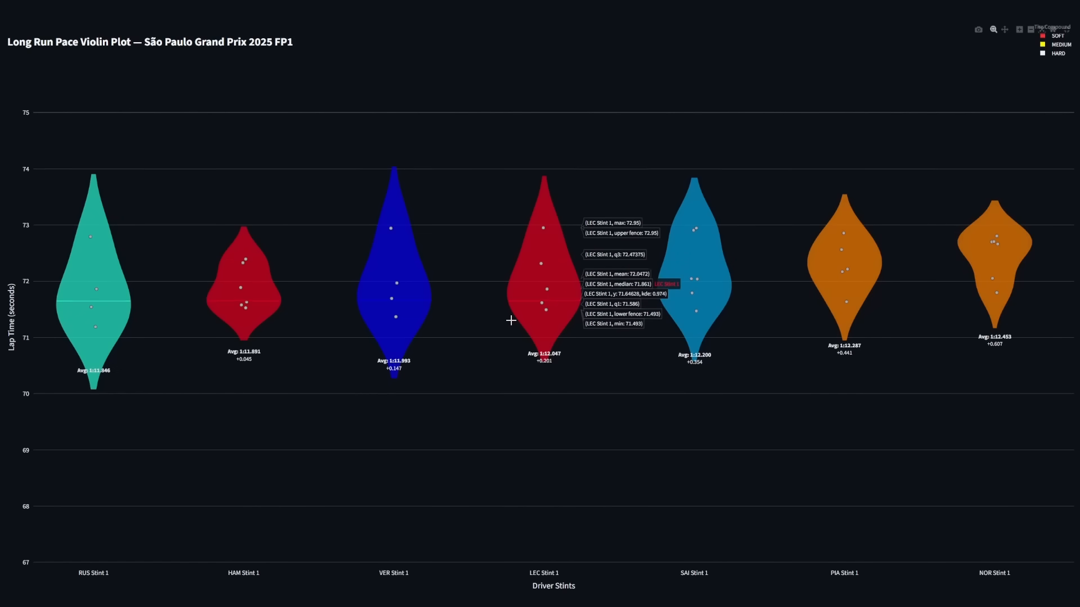
{"action": "mouse_move", "coordinate": [97, 326]}
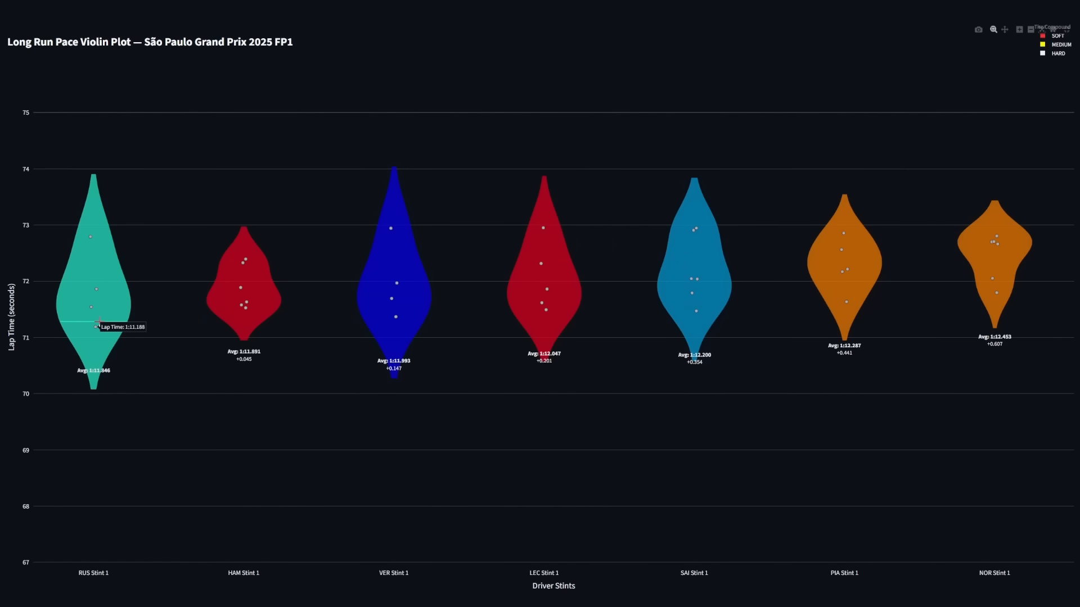
{"action": "mouse_move", "coordinate": [394, 289]}
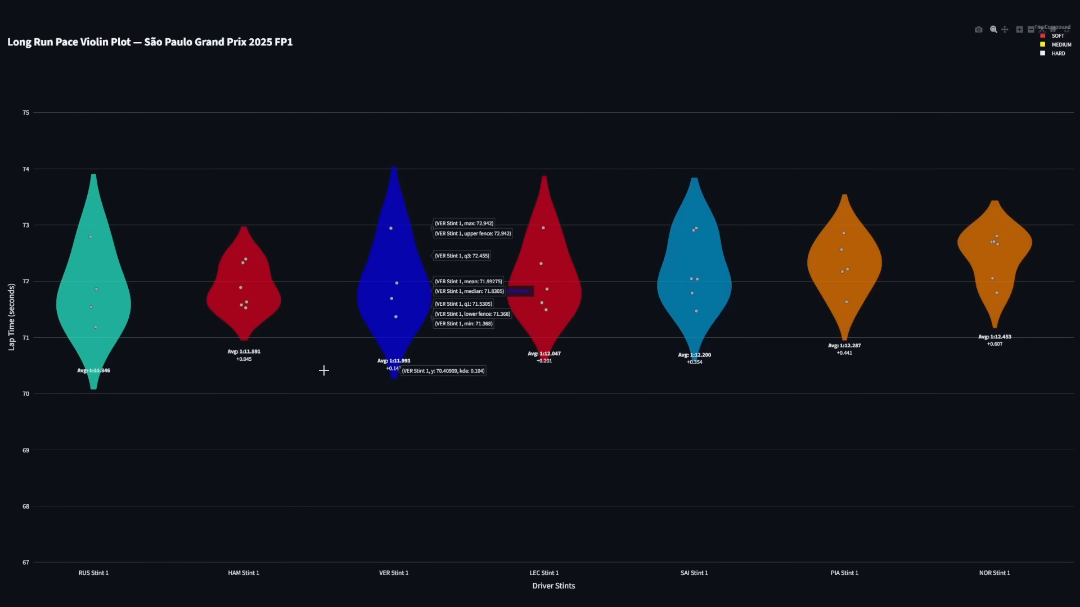
{"action": "mouse_move", "coordinate": [95, 221]}
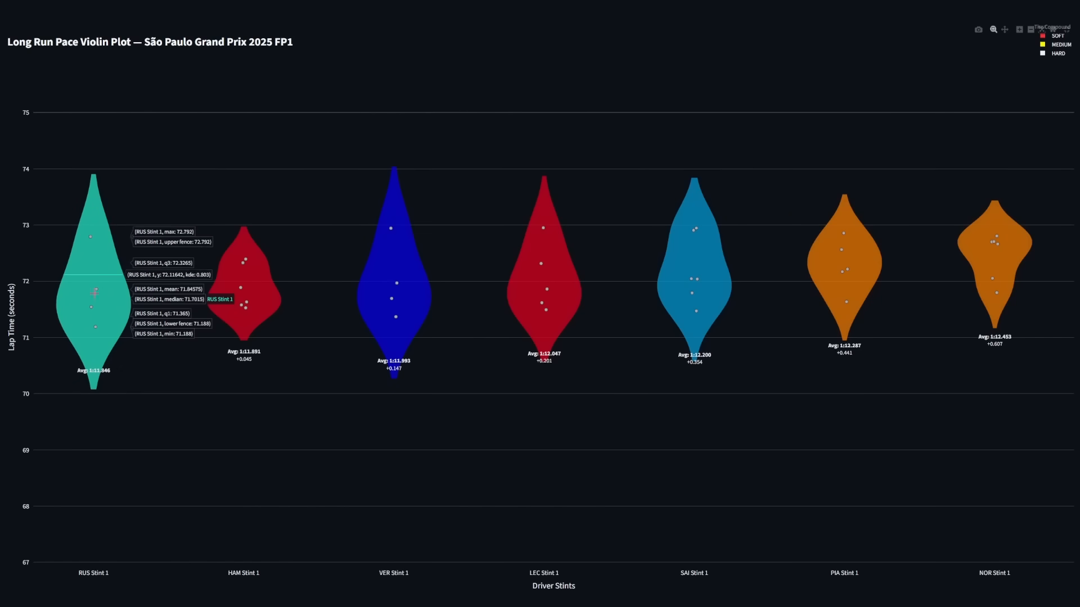
{"action": "mouse_move", "coordinate": [66, 161]}
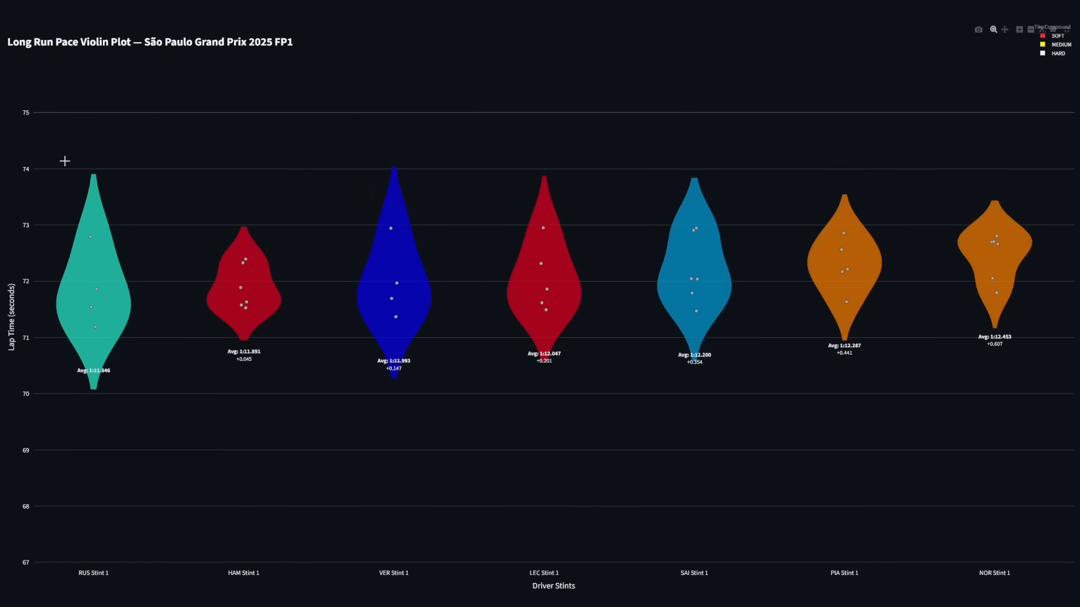
{"action": "mouse_move", "coordinate": [245, 308]}
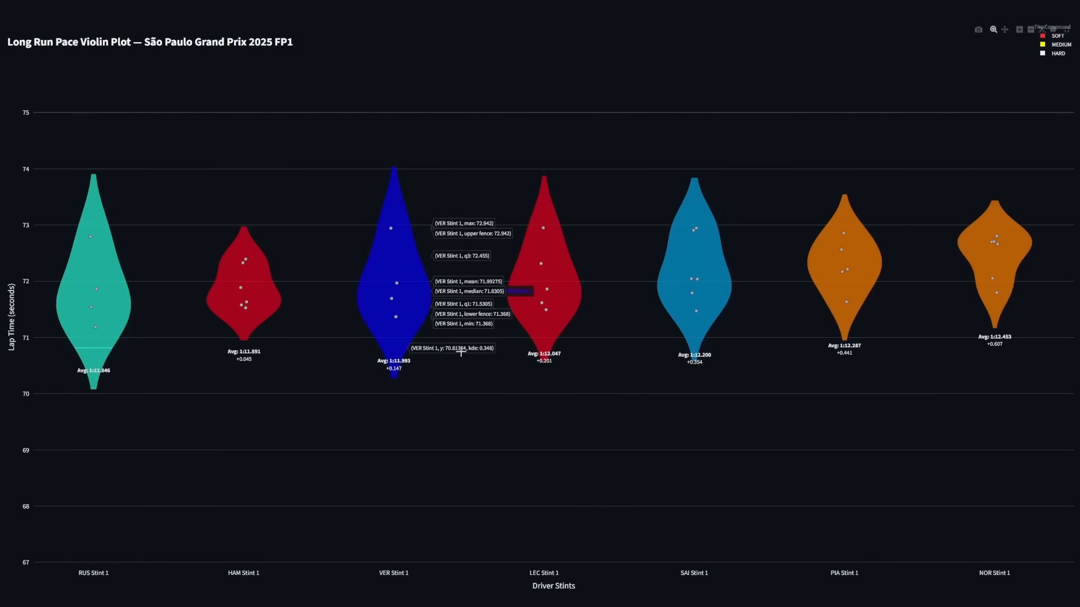
{"action": "mouse_move", "coordinate": [857, 344]}
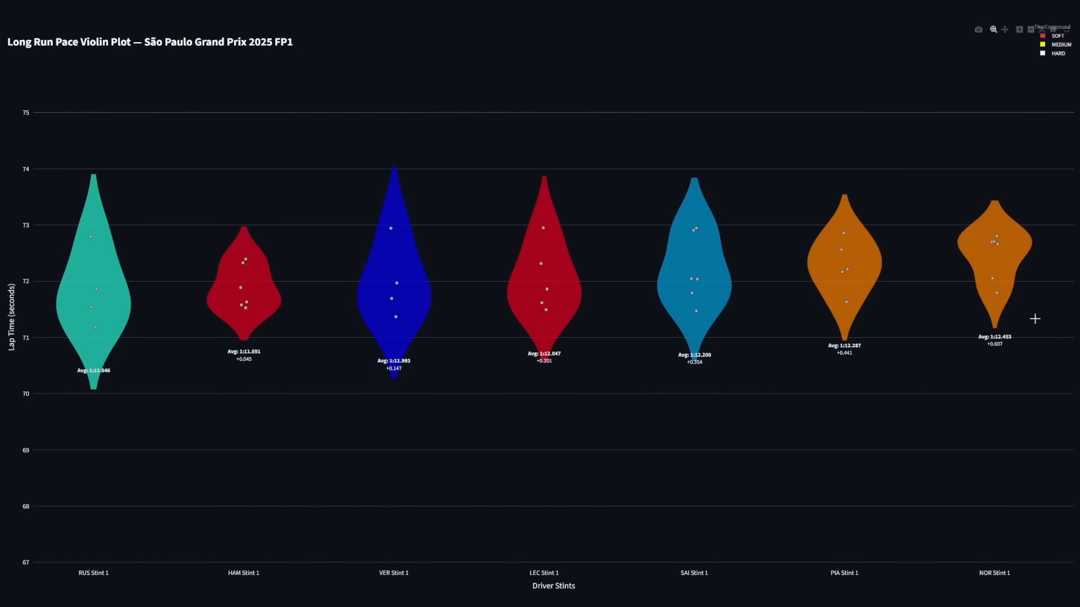
{"action": "mouse_move", "coordinate": [1052, 61]}
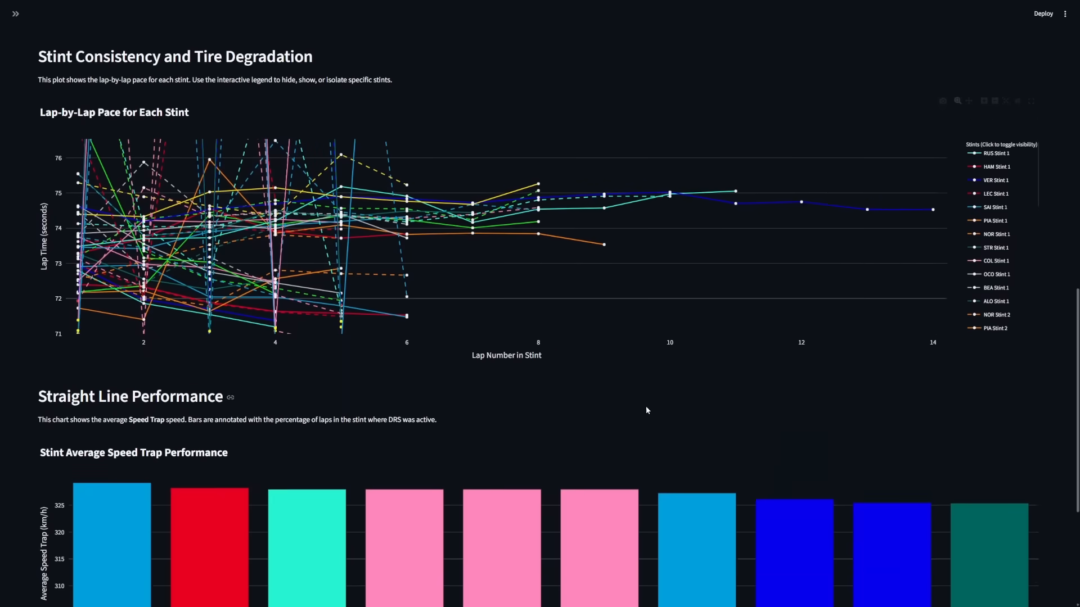
Show the Stint Average Speed Trap bar chart full screen
{"action": "scroll", "scroll_direction": "down", "scroll_amount": 3}
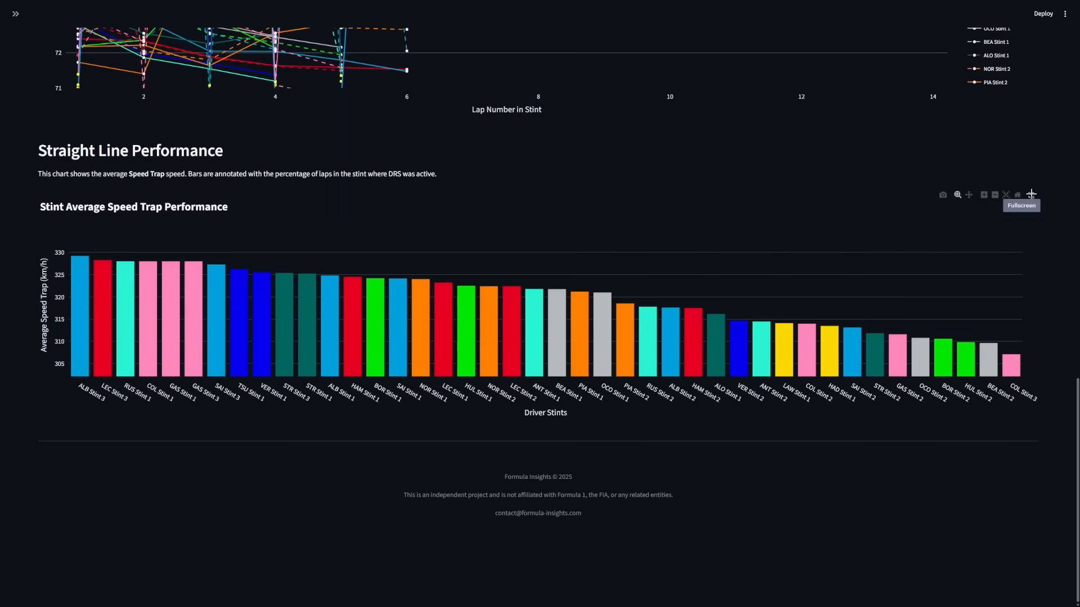
{"action": "left_click", "coordinate": [1031, 194]}
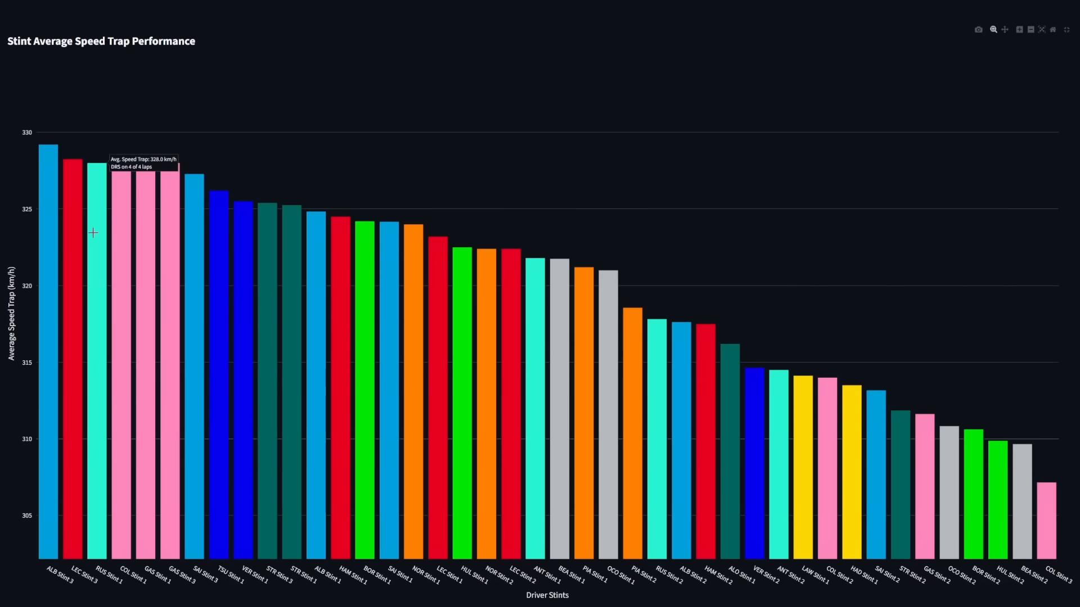
{"action": "mouse_move", "coordinate": [39, 135]}
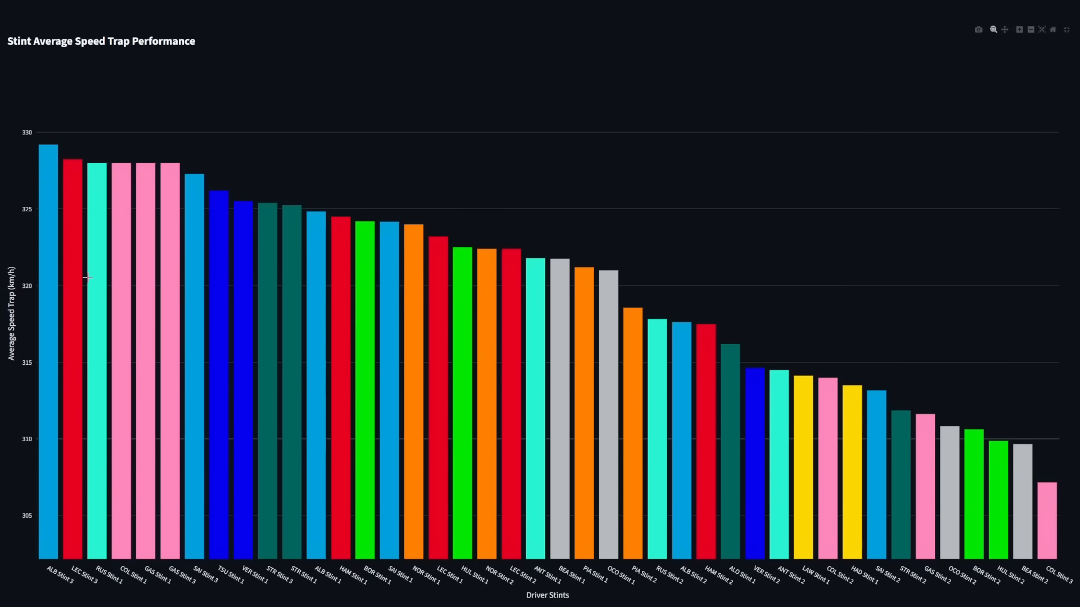
{"action": "mouse_move", "coordinate": [513, 401]}
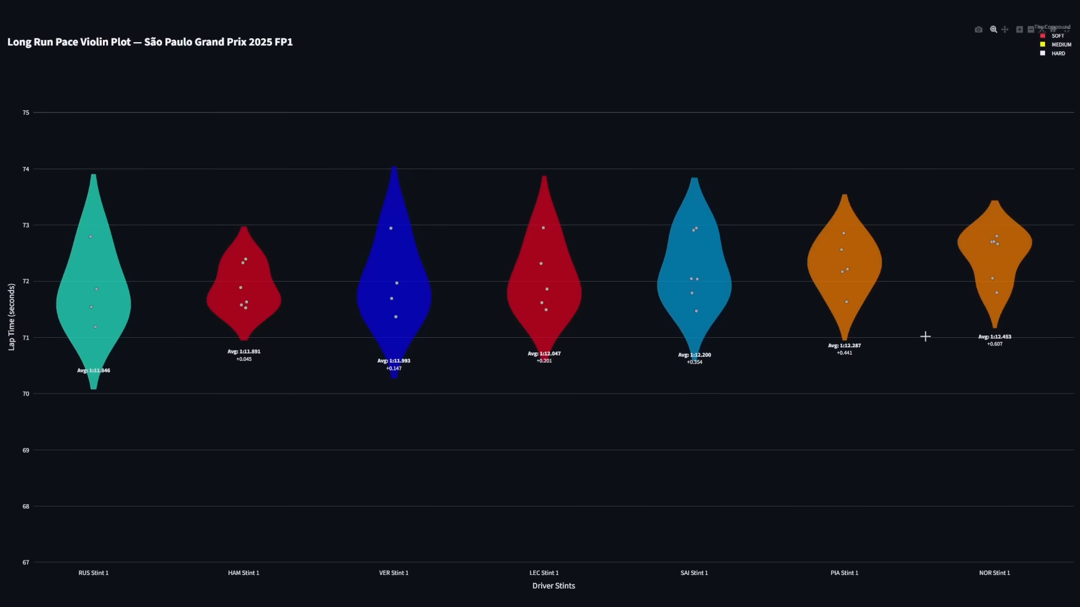
{"action": "mouse_move", "coordinate": [984, 271]}
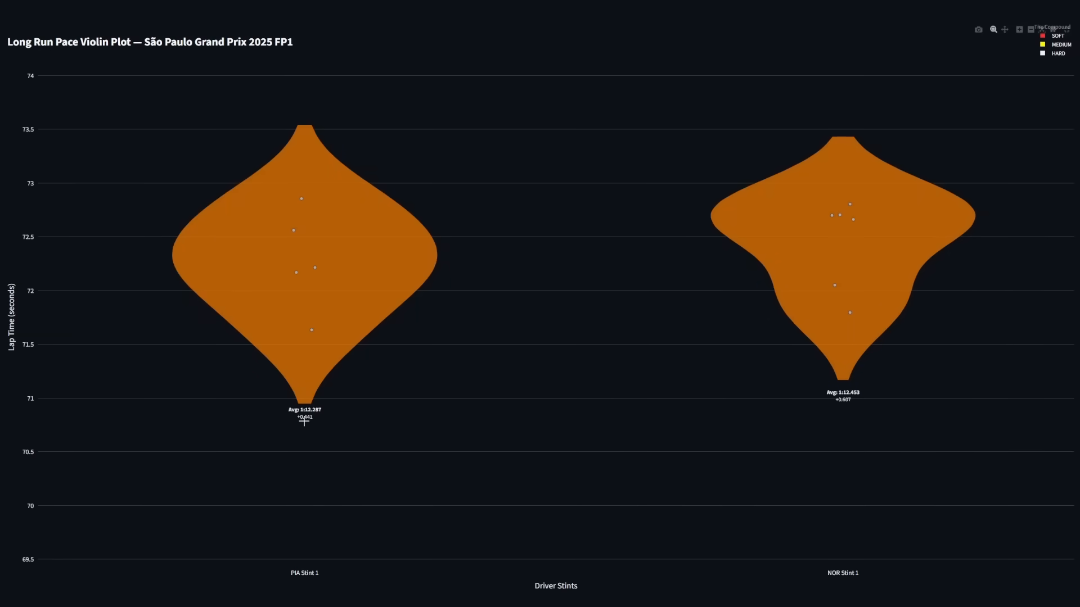
{"action": "mouse_move", "coordinate": [775, 425]}
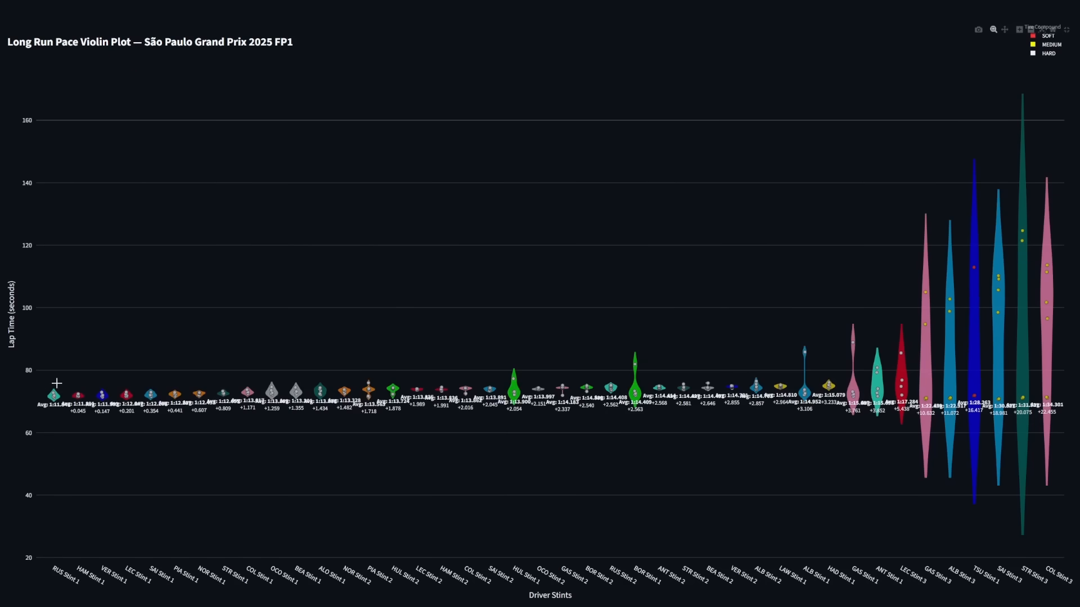
Zoom the violin plot onto the nine fastest stints, RUS Stint 1 through COL Stint 1
{"action": "left_click_drag", "start_coordinate": [42, 383], "coordinate": [338, 403]}
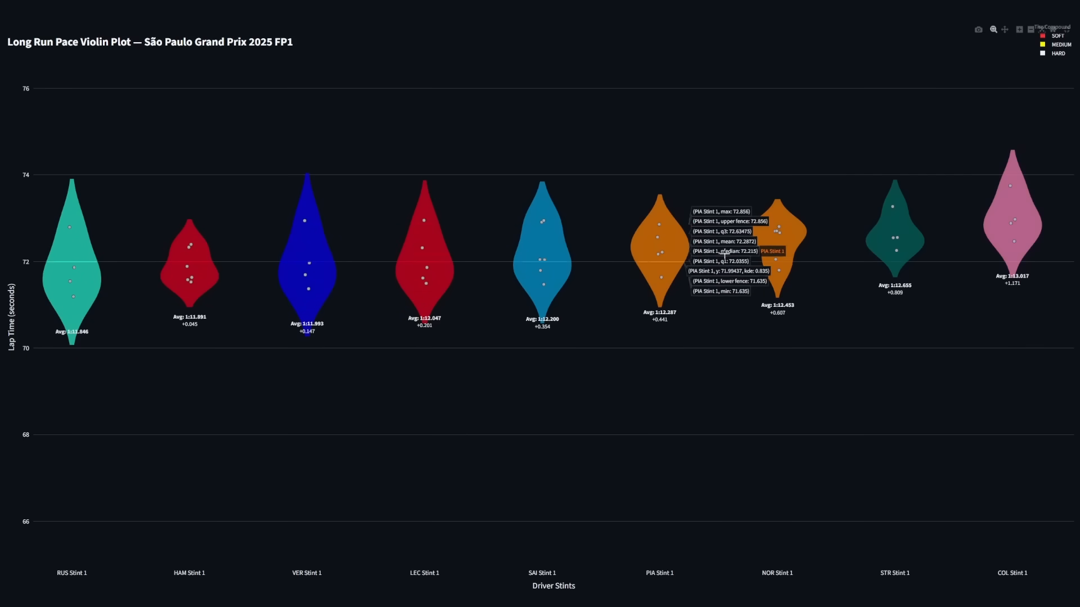
{"action": "mouse_move", "coordinate": [777, 230]}
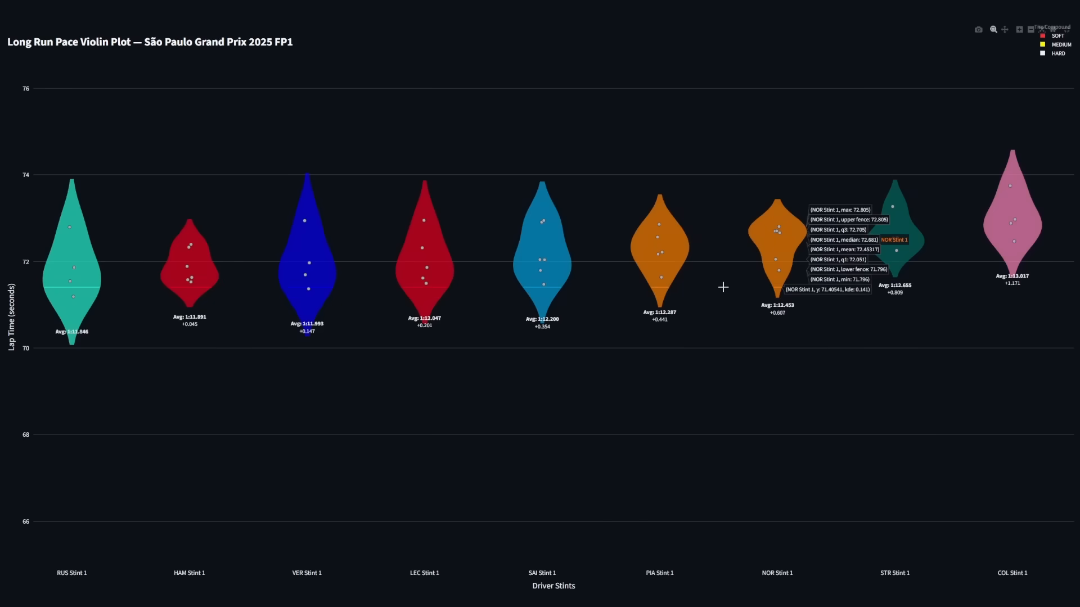
{"action": "mouse_move", "coordinate": [493, 146]}
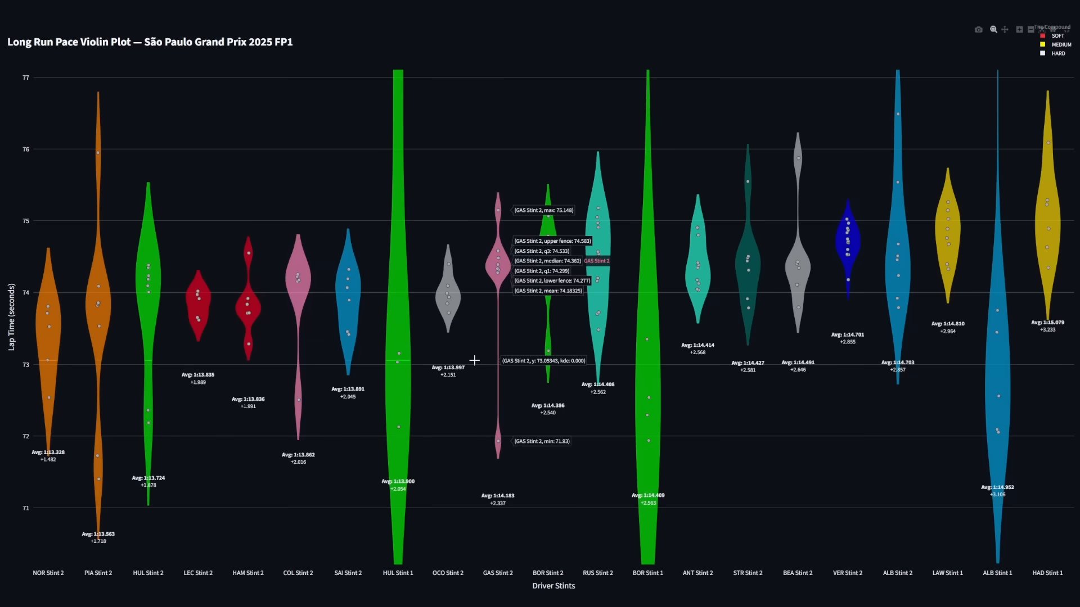
{"action": "mouse_move", "coordinate": [51, 360]}
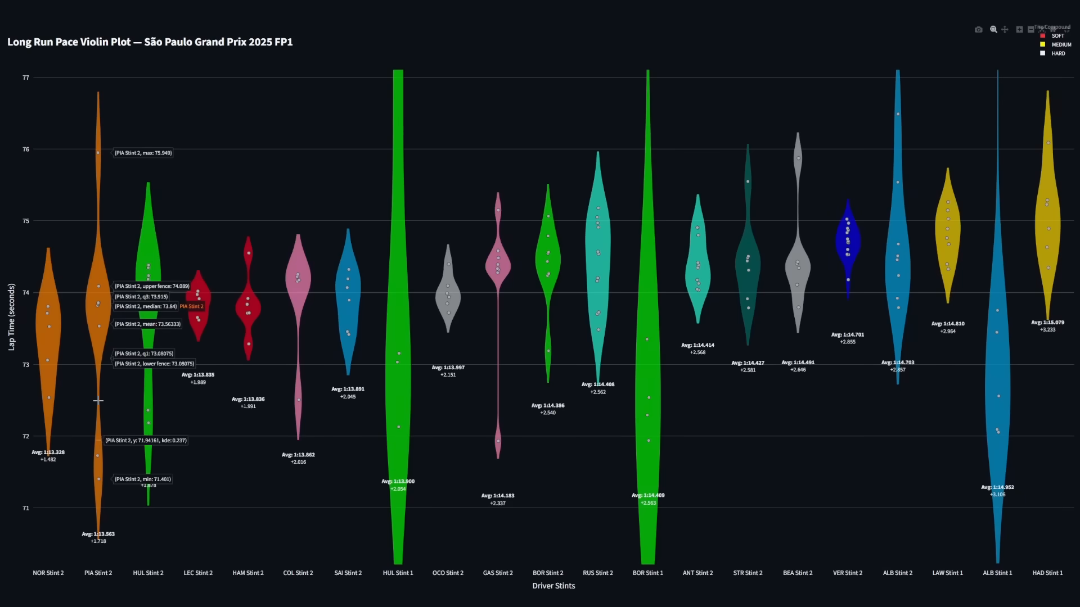
{"action": "mouse_move", "coordinate": [91, 403]}
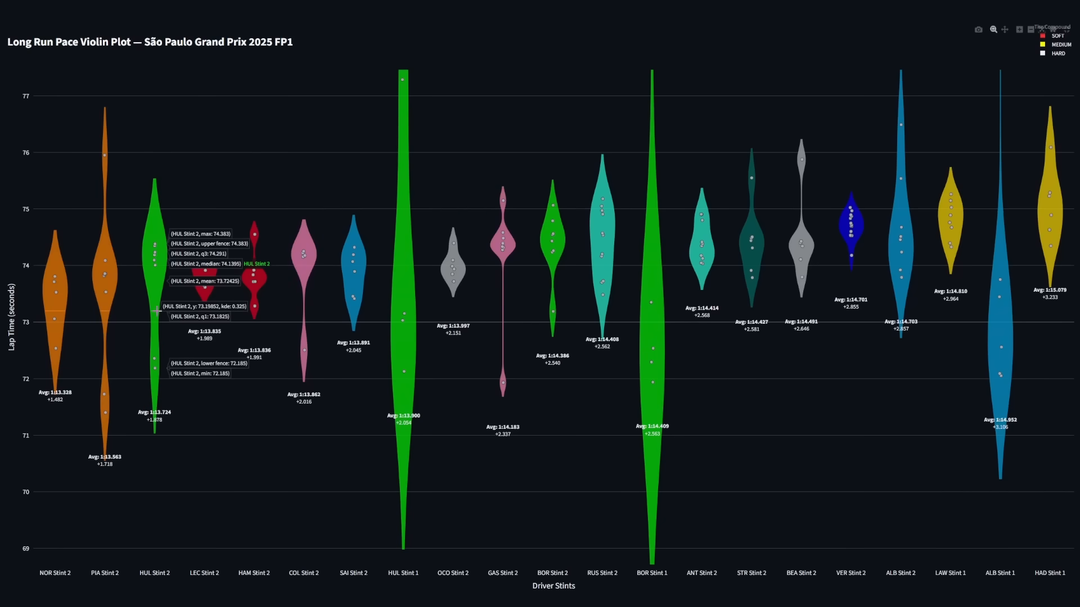
{"action": "mouse_move", "coordinate": [130, 238]}
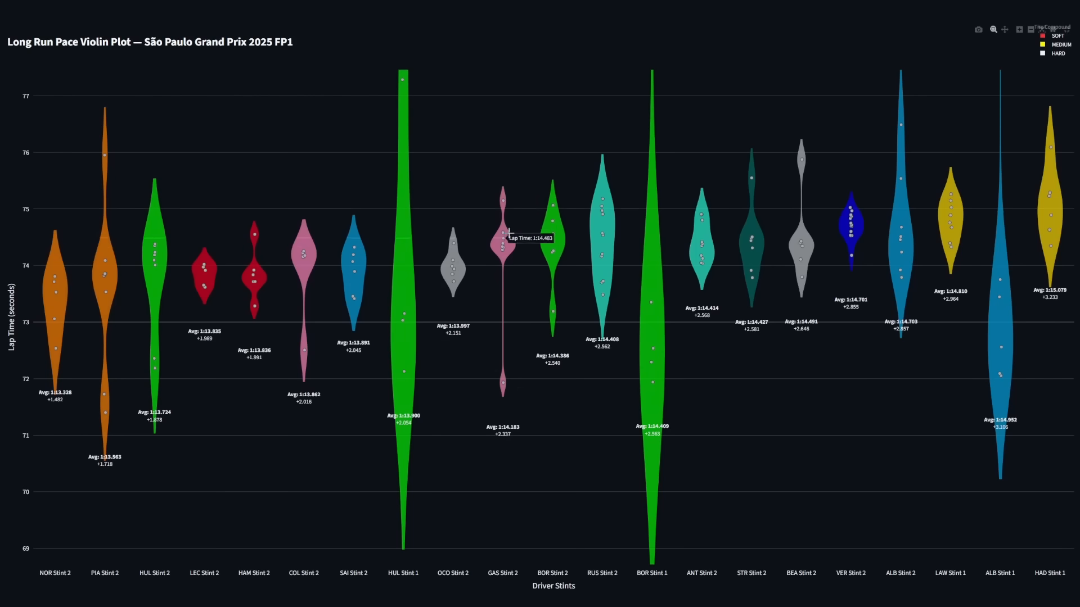
{"action": "mouse_move", "coordinate": [953, 243]}
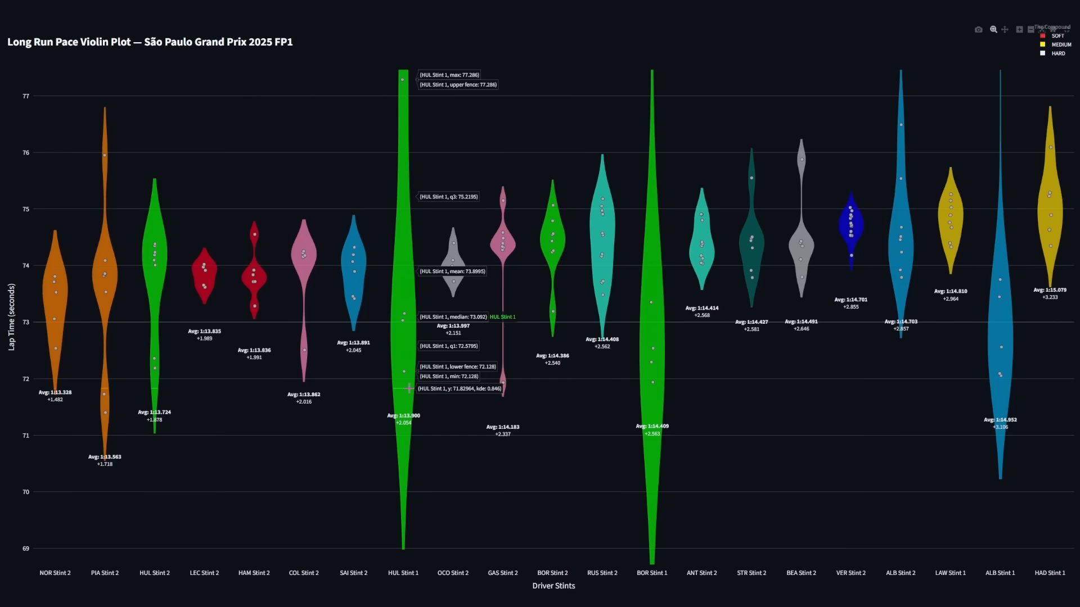
{"action": "mouse_move", "coordinate": [318, 401]}
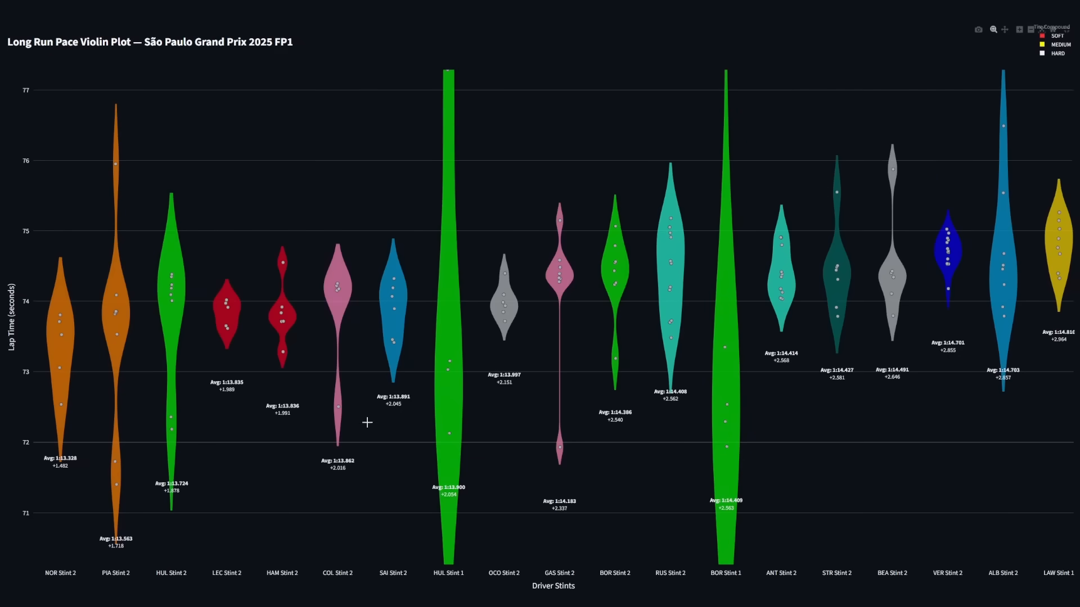
{"action": "mouse_move", "coordinate": [386, 355]}
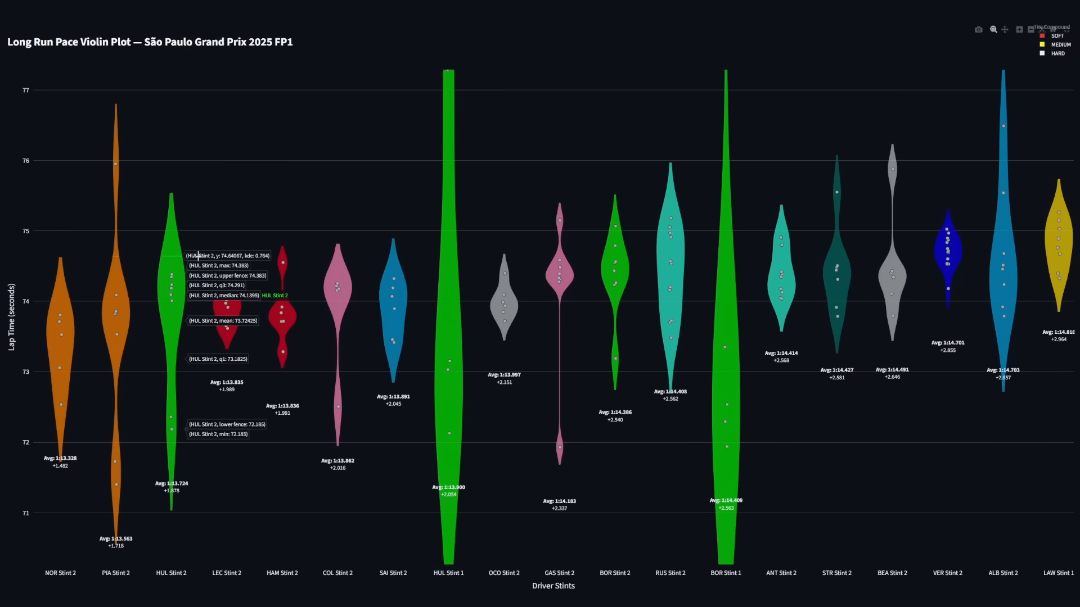
{"action": "mouse_move", "coordinate": [210, 246]}
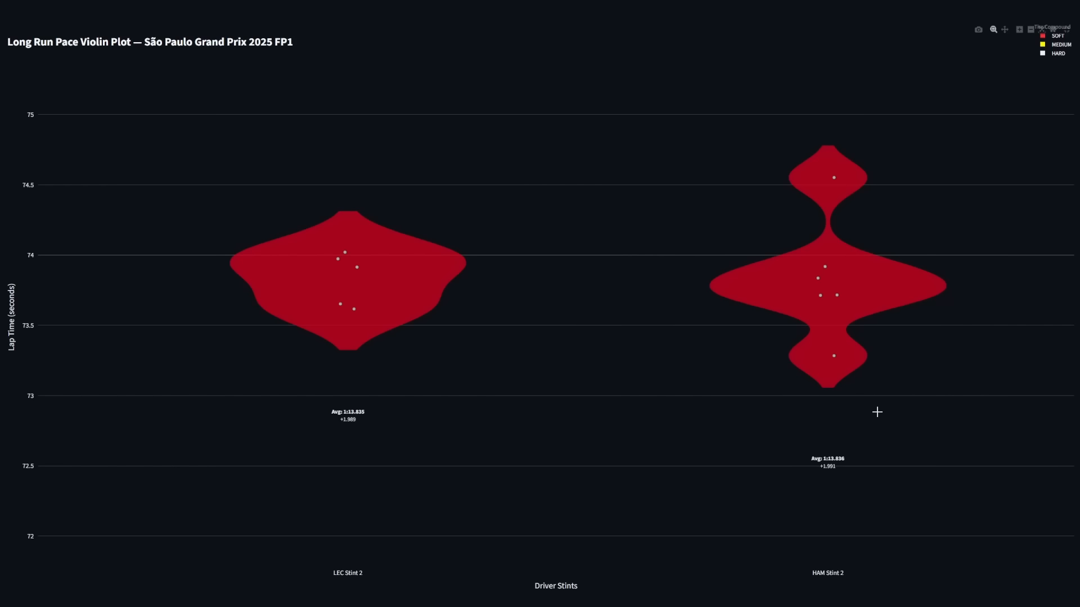
{"action": "mouse_move", "coordinate": [854, 410]}
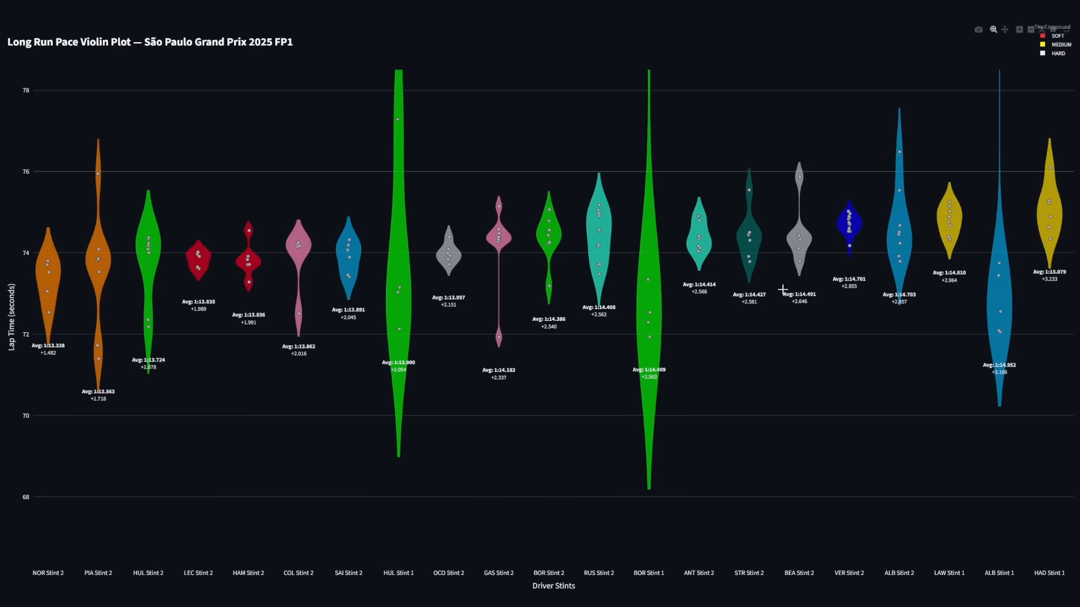
{"action": "mouse_move", "coordinate": [749, 251]}
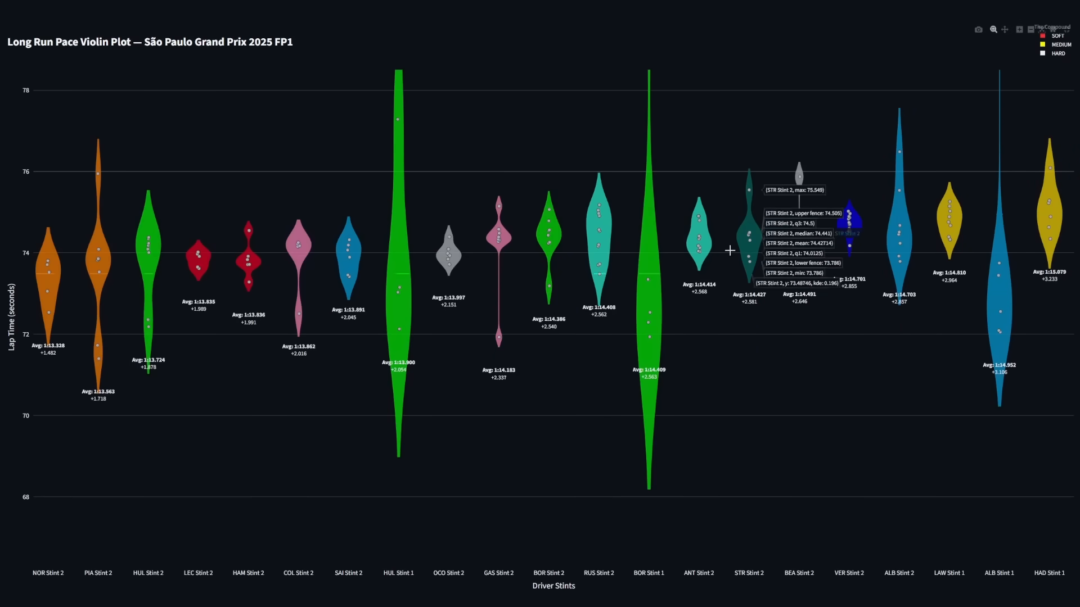
{"action": "mouse_move", "coordinate": [704, 212]}
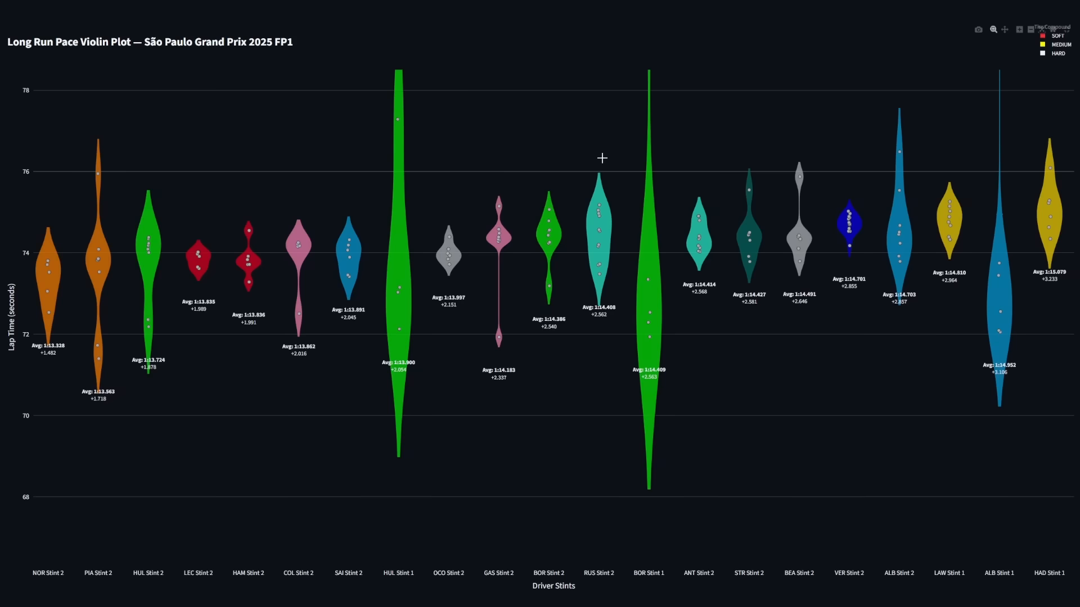
{"action": "mouse_move", "coordinate": [580, 165]}
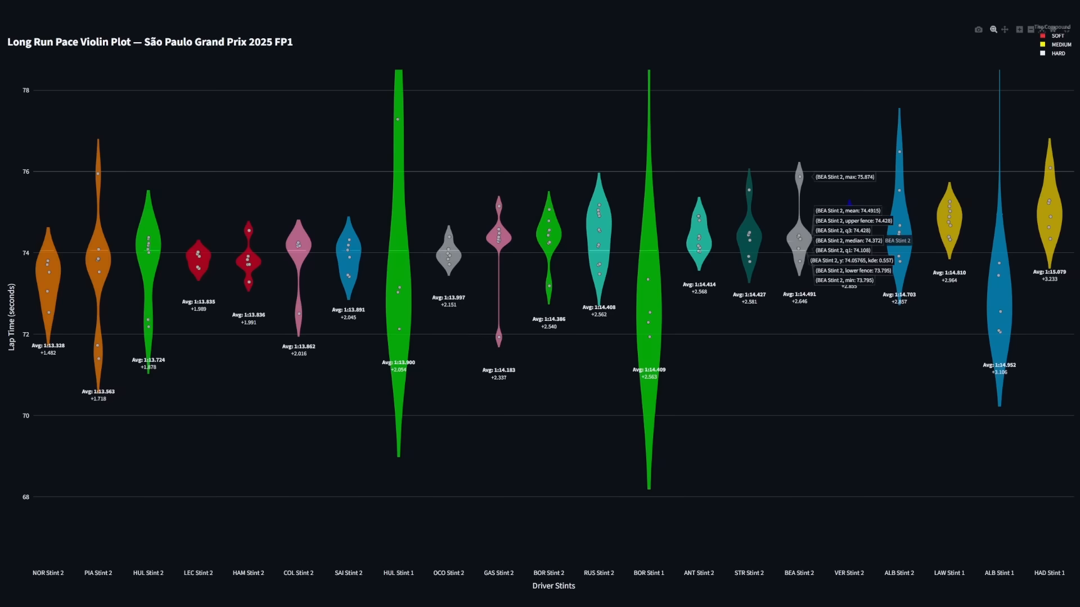
{"action": "mouse_move", "coordinate": [851, 239]}
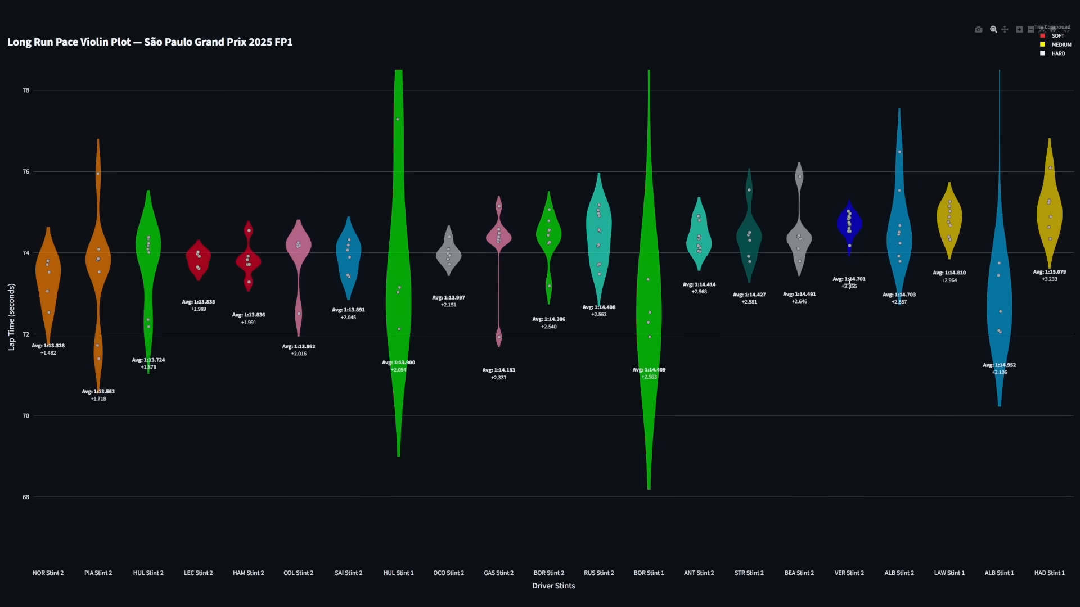
{"action": "mouse_move", "coordinate": [164, 324]}
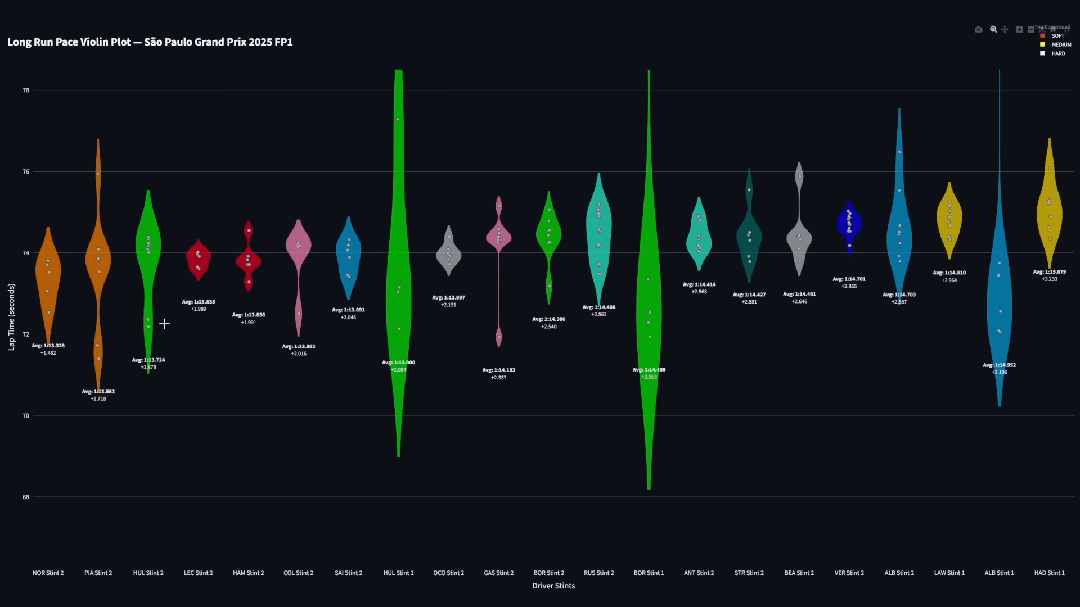
{"action": "mouse_move", "coordinate": [55, 323]}
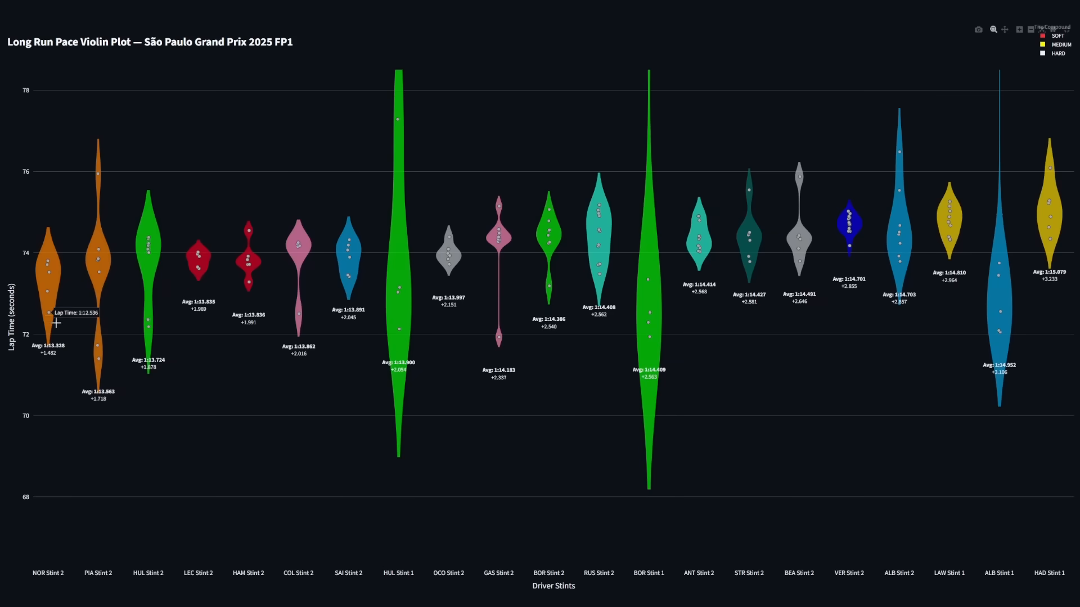
{"action": "mouse_move", "coordinate": [66, 356]}
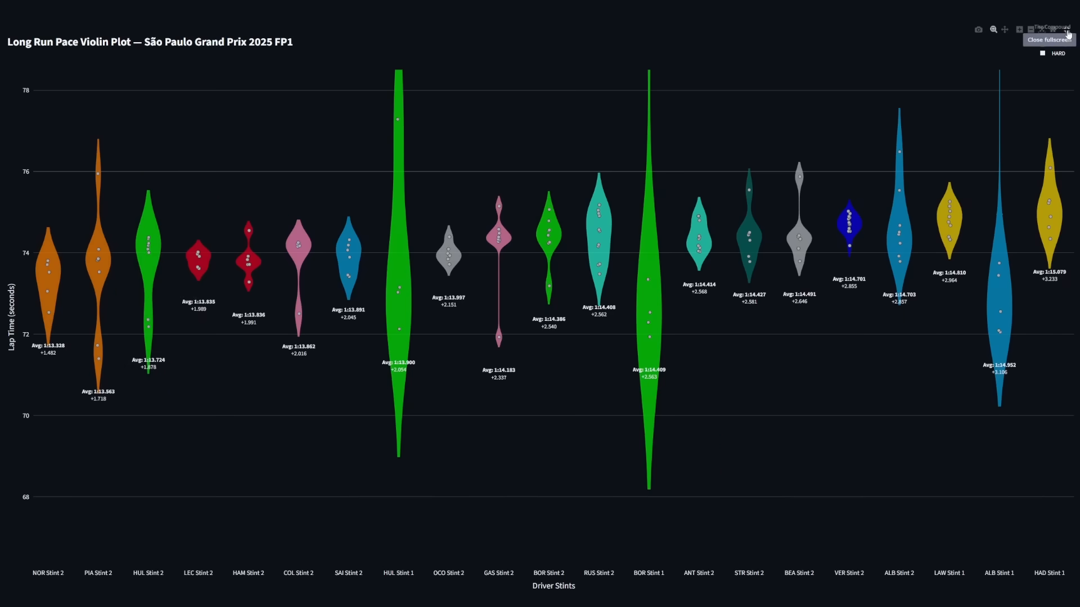
Leave the full-screen violin plot and zoom into the mid-ranked speed trap bars
{"action": "left_click", "coordinate": [1047, 40]}
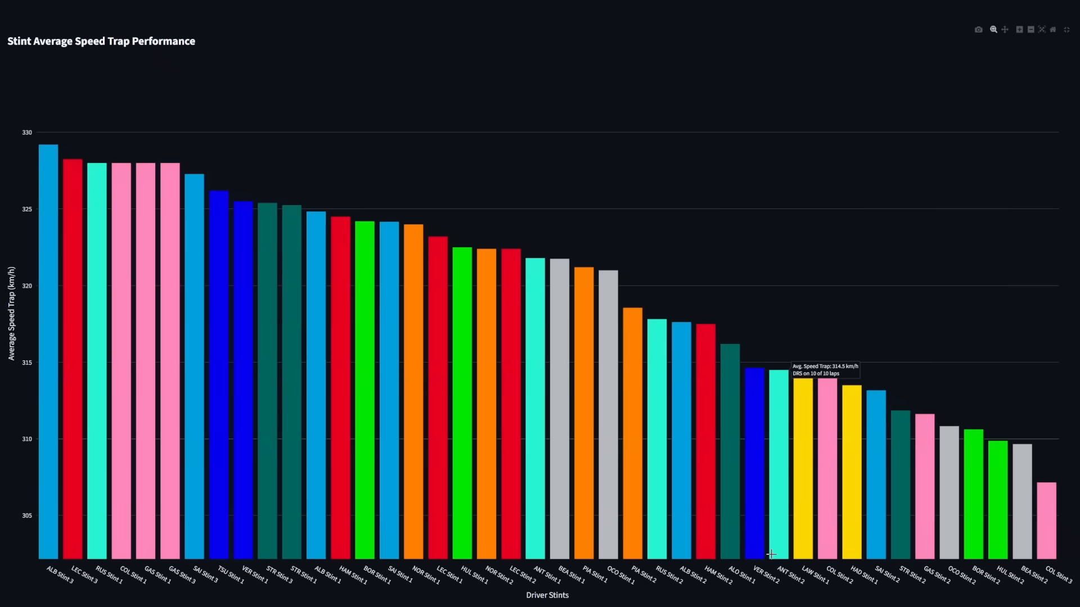
{"action": "mouse_move", "coordinate": [766, 554]}
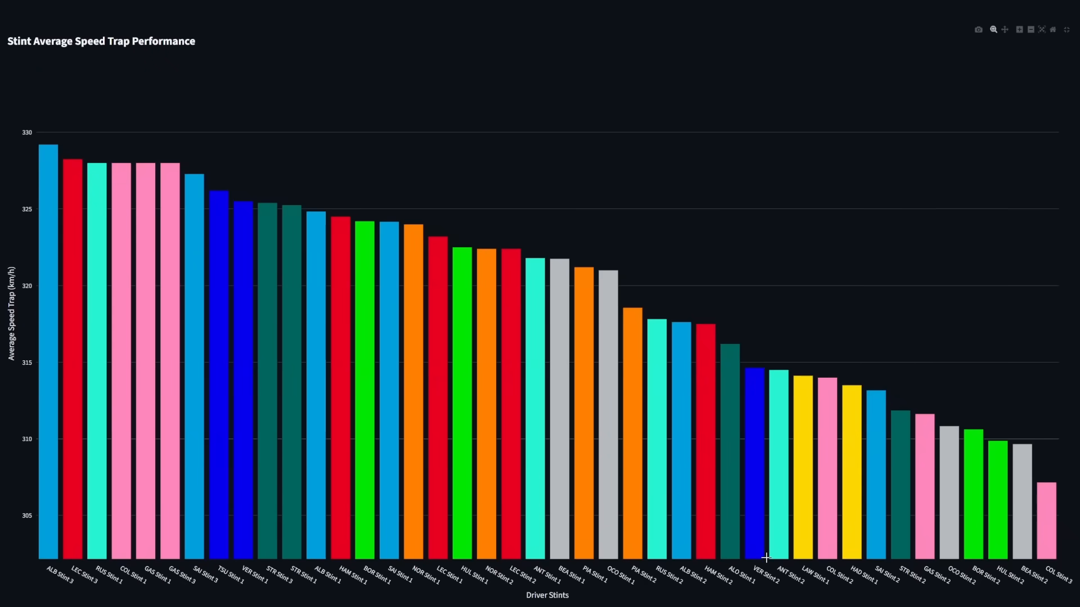
{"action": "left_click_drag", "start_coordinate": [501, 257], "coordinate": [766, 557]}
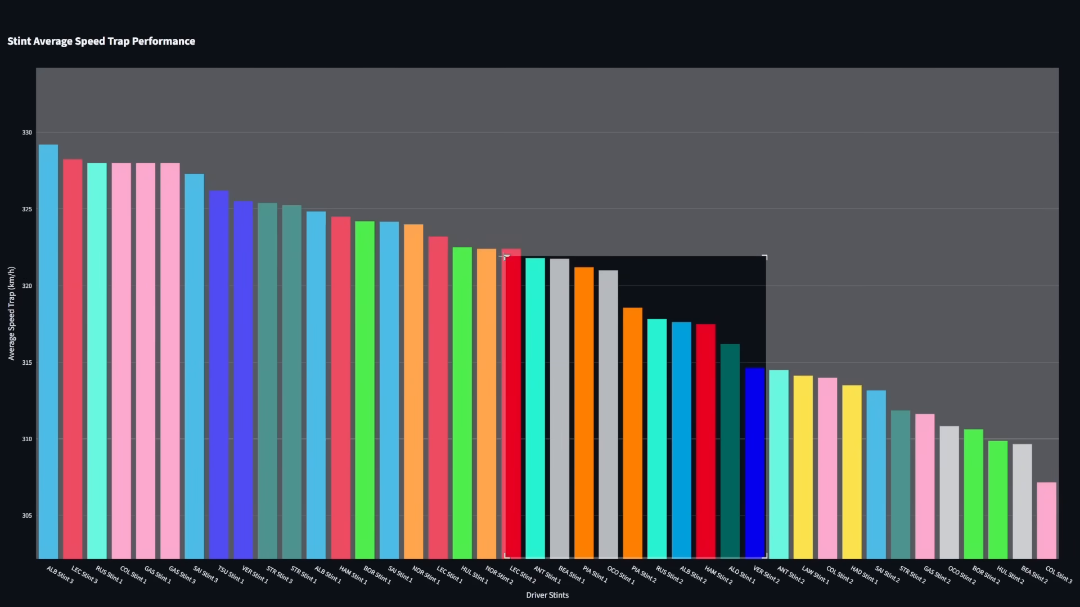
{"action": "scroll", "scroll_direction": "down", "scroll_amount": 3}
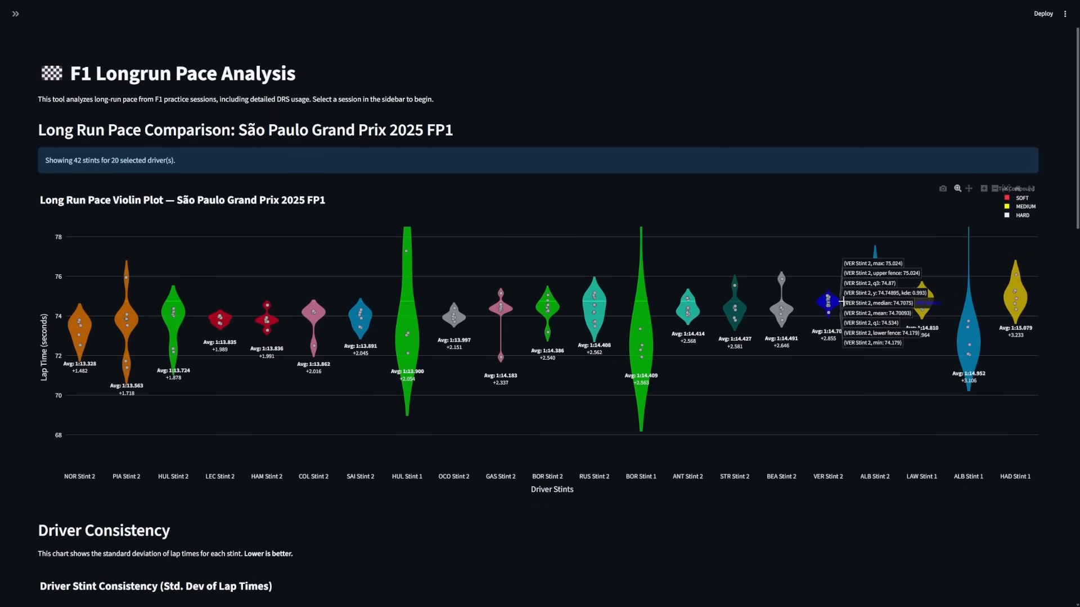
{"action": "mouse_move", "coordinate": [1036, 195]}
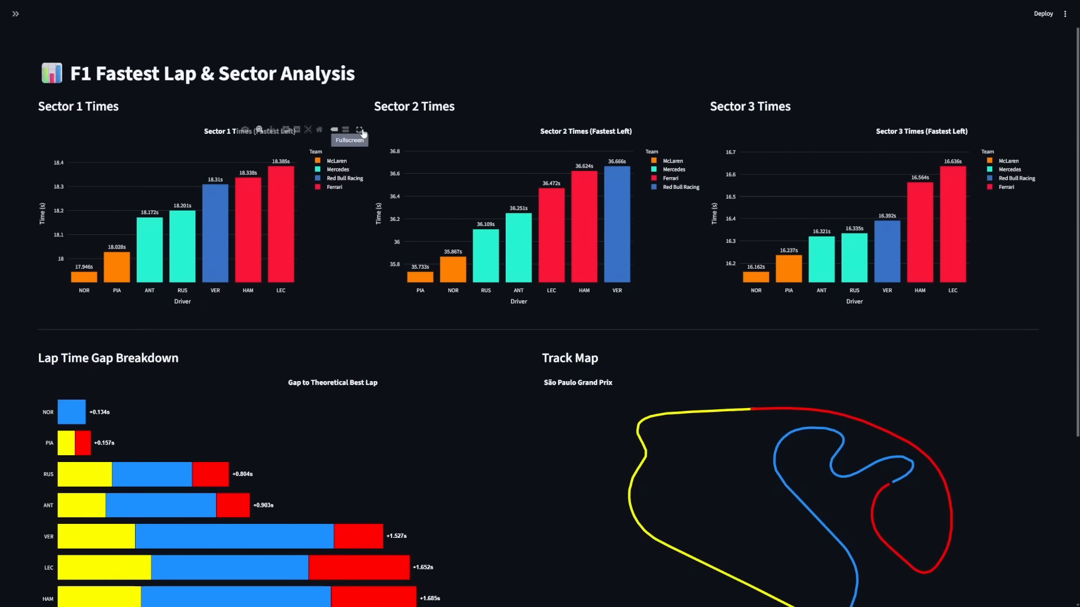
View the Sector 1 and Sector 2 Times charts full screen, then move down to the gap chart
{"action": "left_click", "coordinate": [360, 130]}
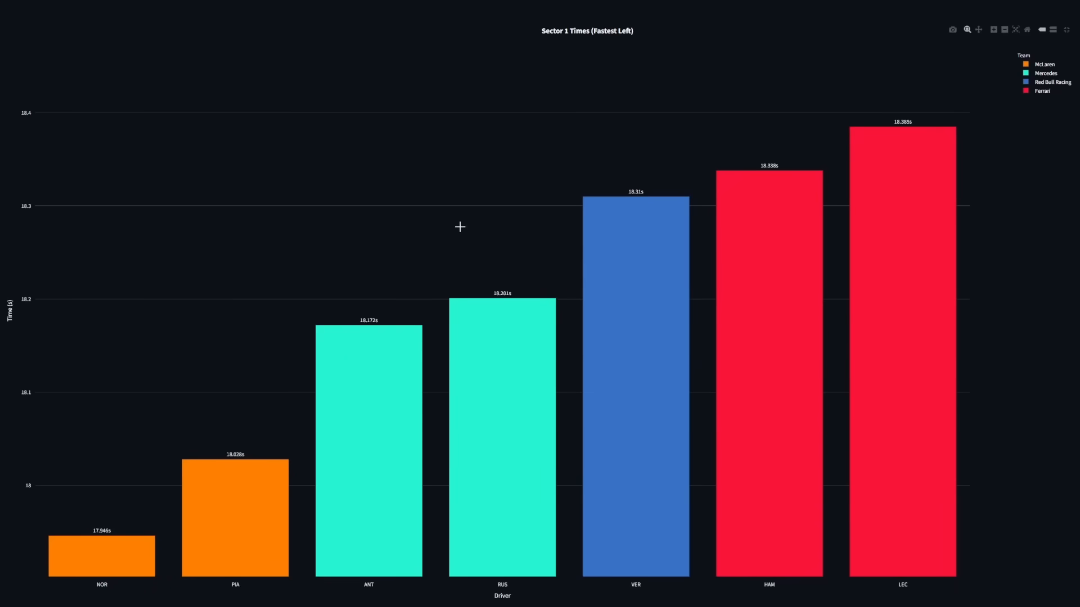
{"action": "mouse_move", "coordinate": [229, 496]}
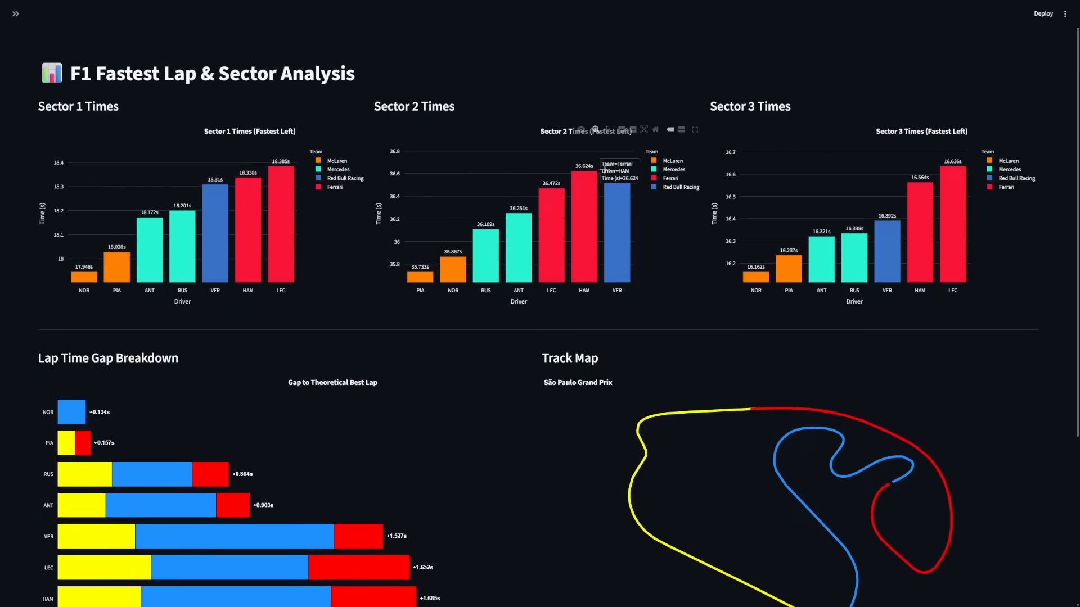
{"action": "left_click", "coordinate": [695, 129]}
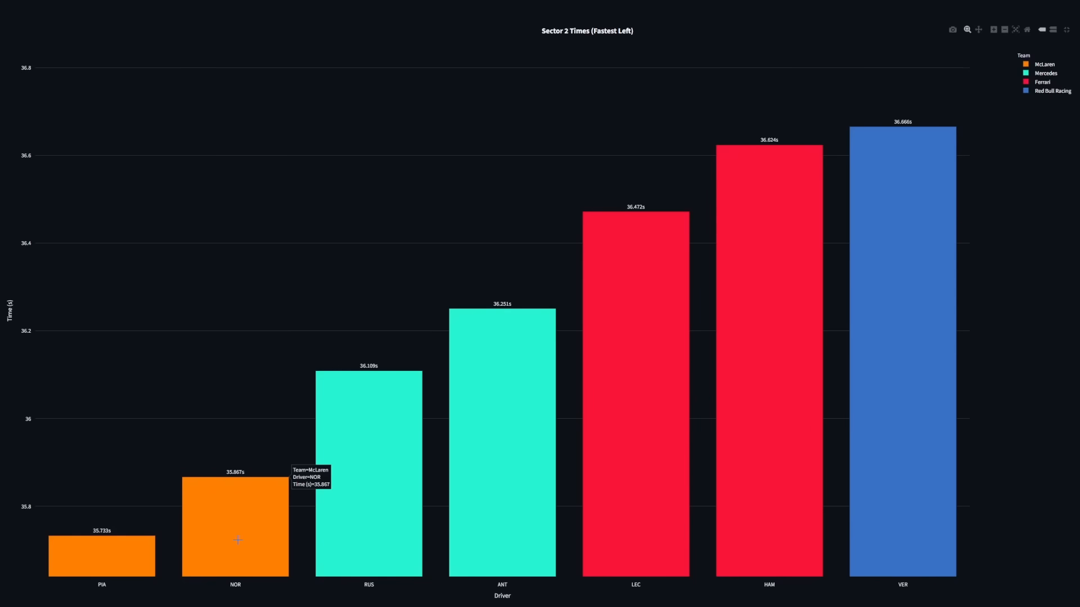
{"action": "mouse_move", "coordinate": [1056, 42]}
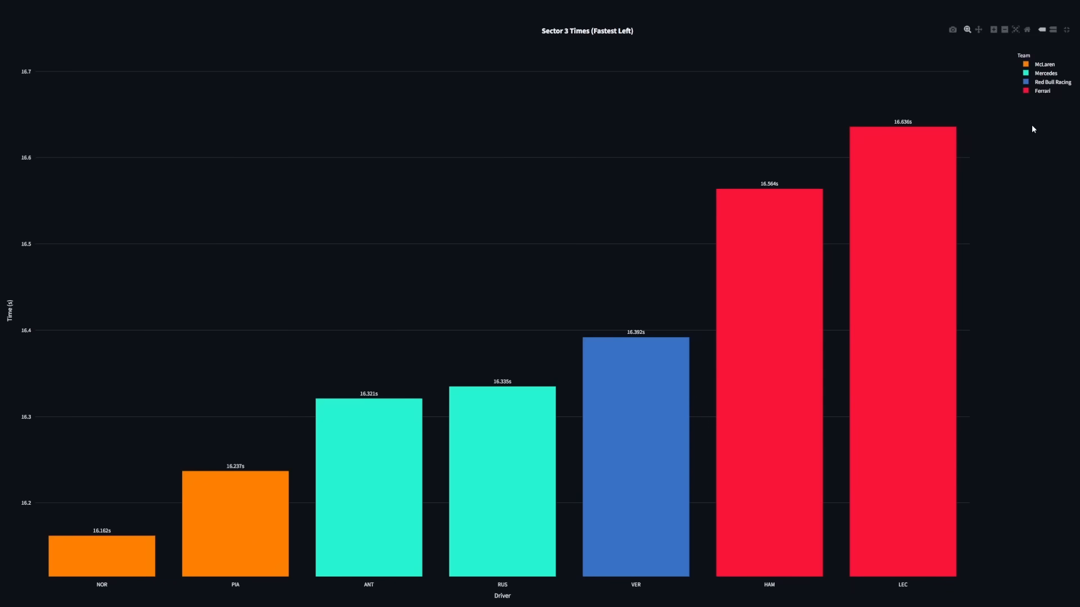
{"action": "mouse_move", "coordinate": [136, 559]}
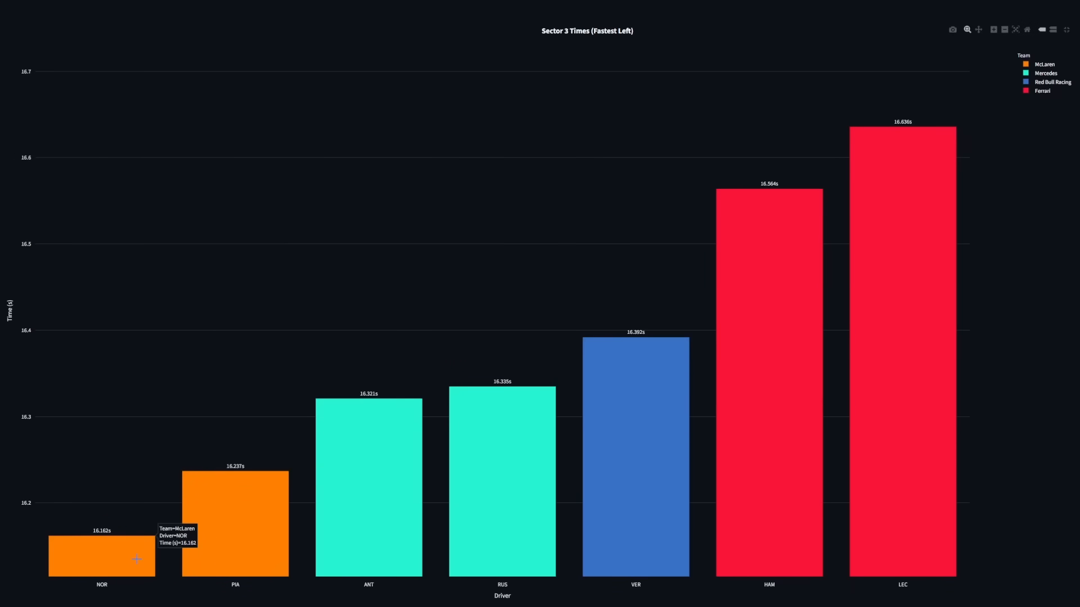
{"action": "mouse_move", "coordinate": [133, 570]}
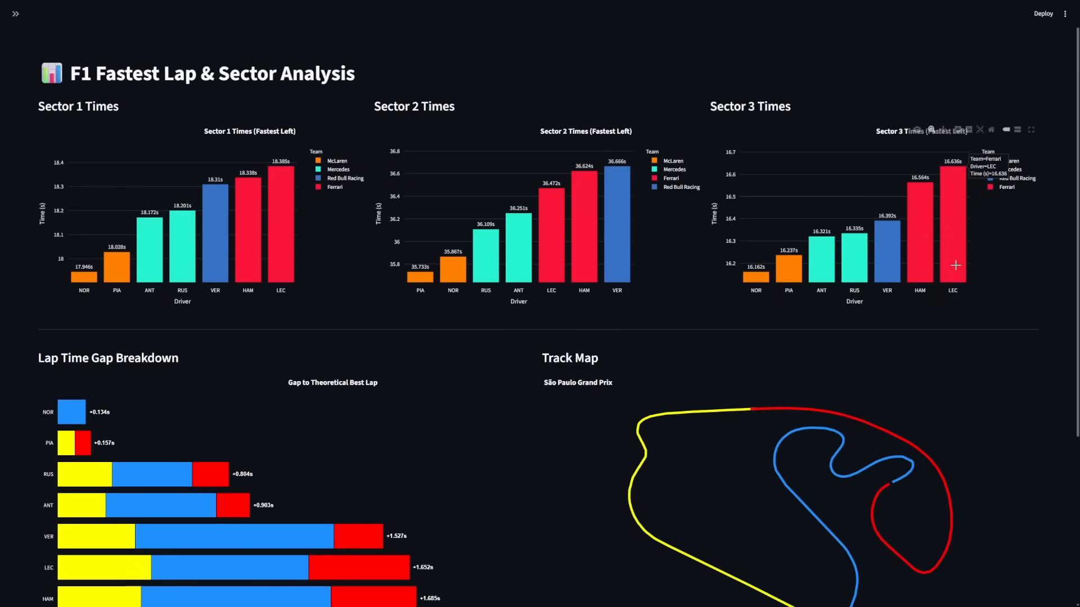
{"action": "scroll", "scroll_direction": "down", "scroll_amount": 3}
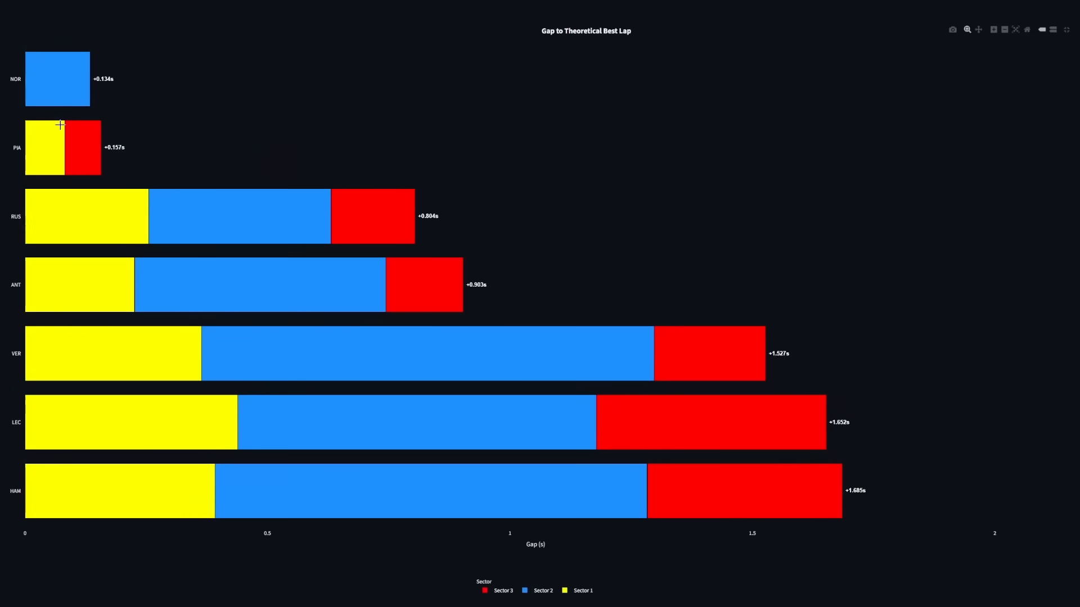
{"action": "mouse_move", "coordinate": [81, 95]}
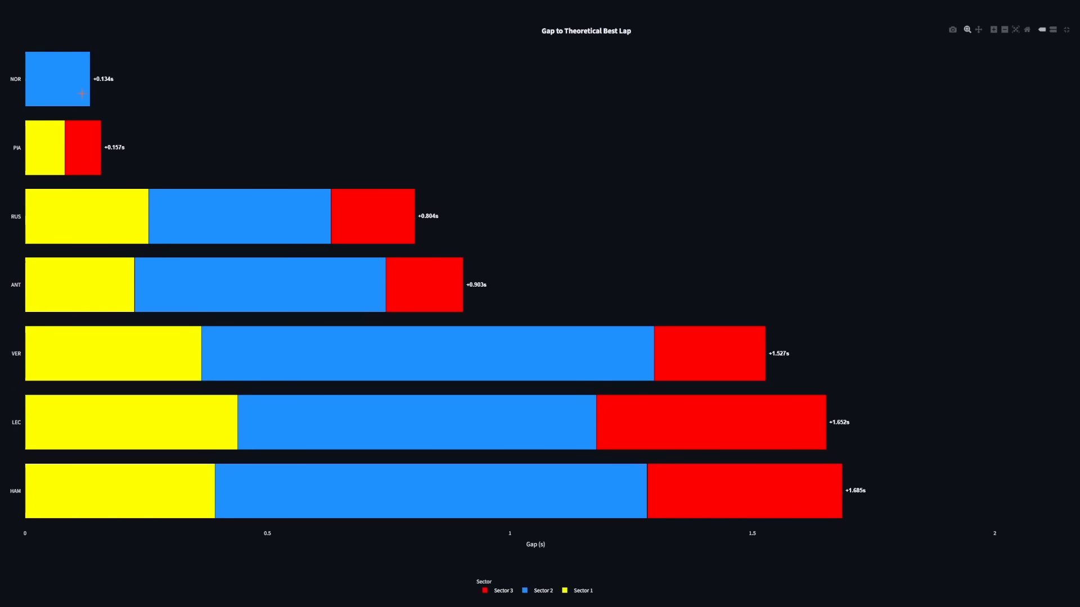
{"action": "mouse_move", "coordinate": [52, 85]}
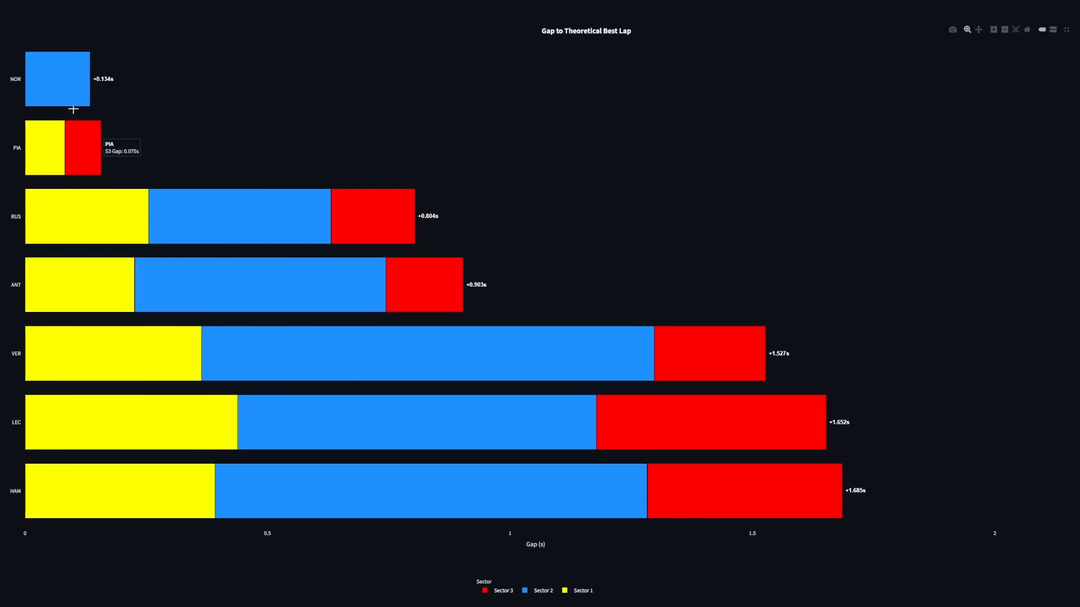
{"action": "mouse_move", "coordinate": [68, 146]}
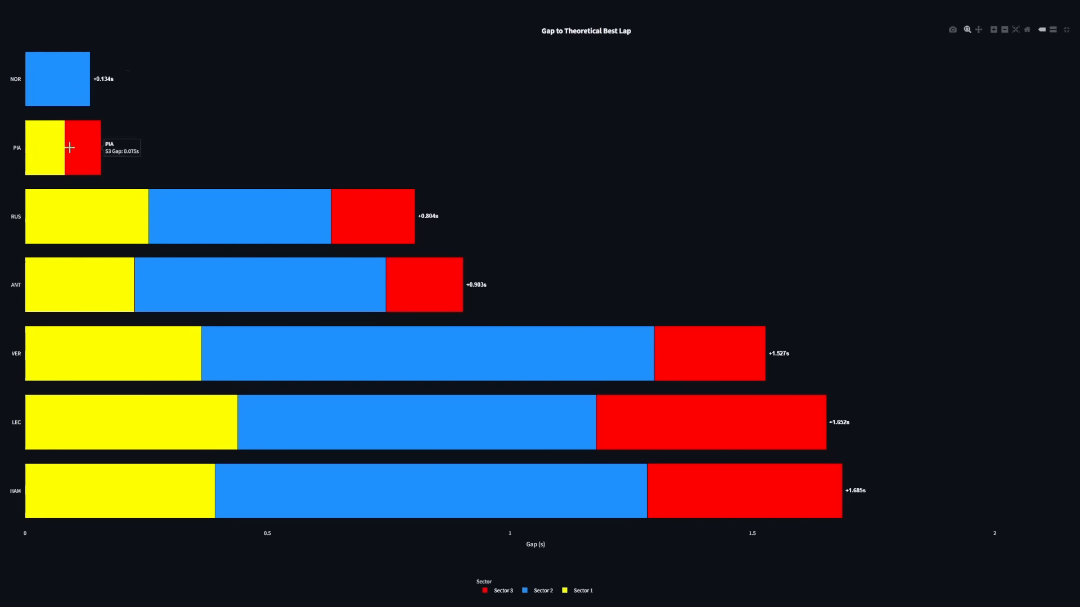
{"action": "mouse_move", "coordinate": [69, 159]}
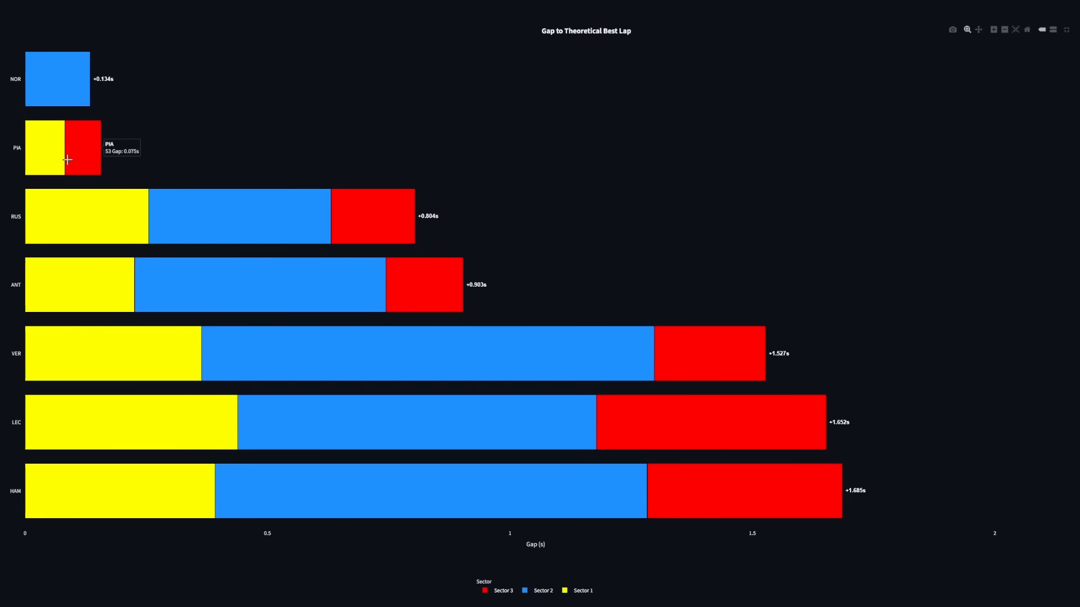
{"action": "mouse_move", "coordinate": [285, 296]}
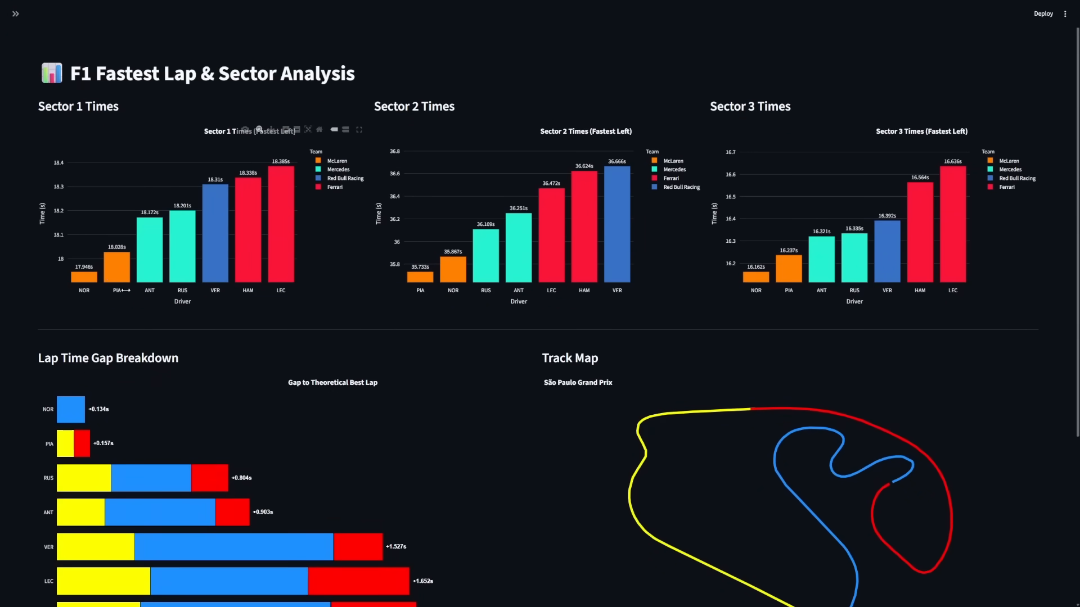
{"action": "mouse_move", "coordinate": [554, 323]}
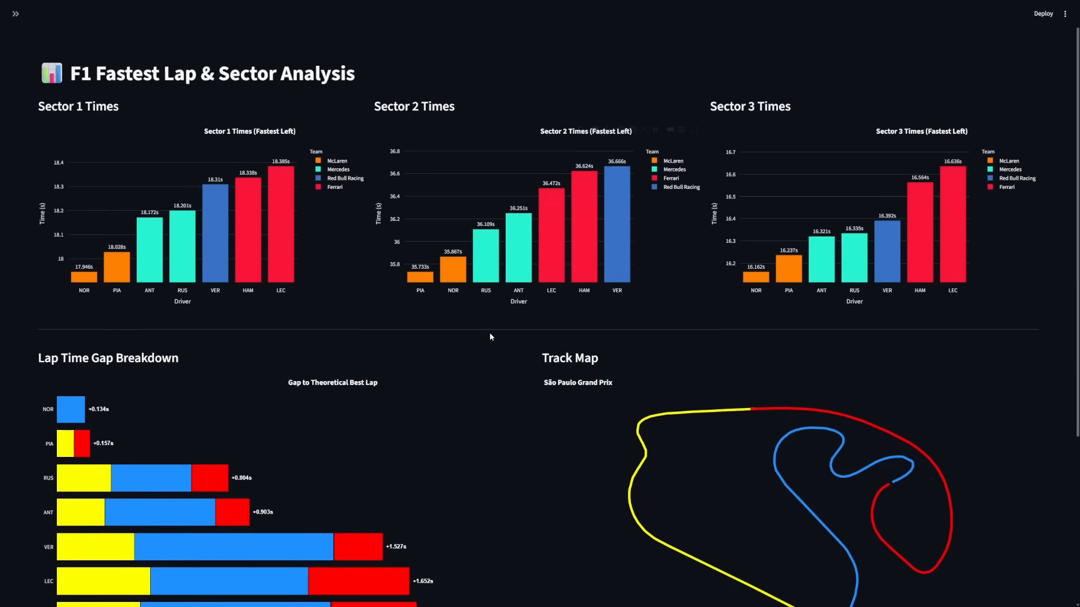
Switch to the Single Lap Comparison of NOR, RUS and PIA and show its speed trace full screen
{"action": "left_click", "coordinate": [14, 14]}
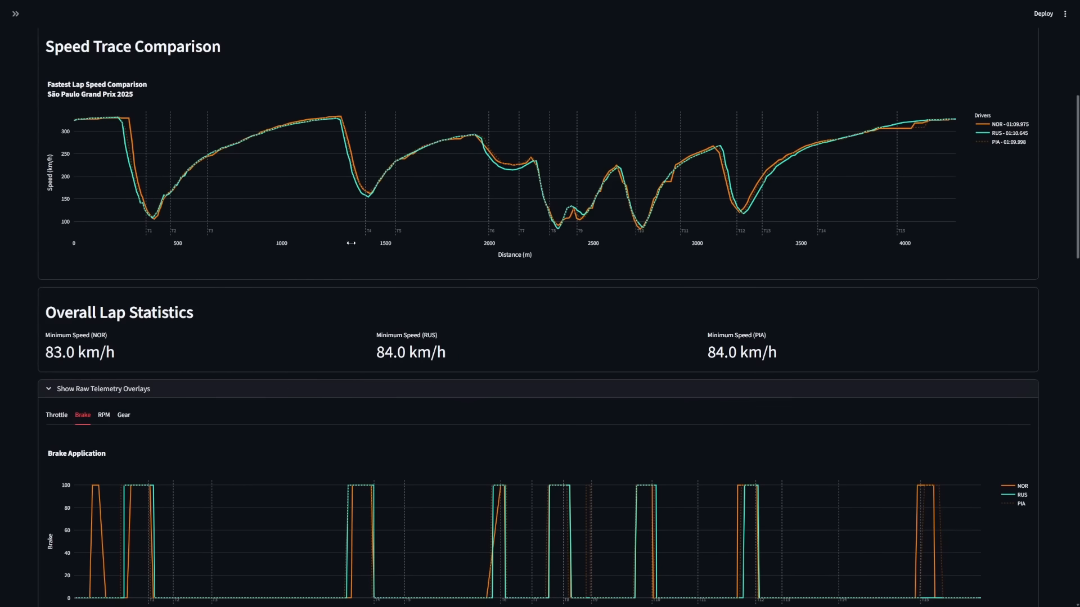
{"action": "scroll", "scroll_direction": "down", "scroll_amount": 3}
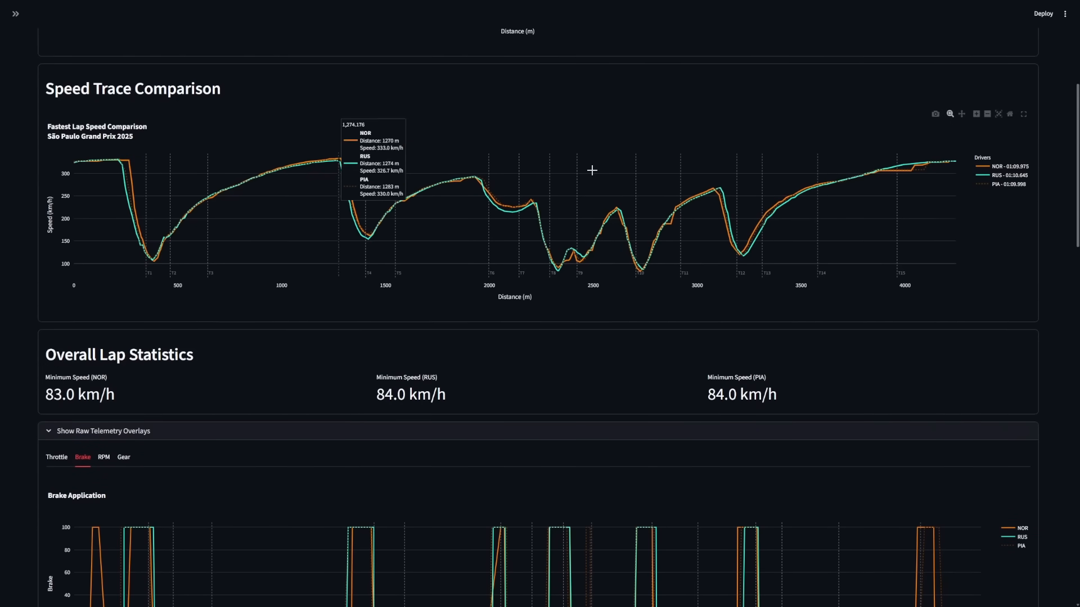
{"action": "mouse_move", "coordinate": [1012, 136]}
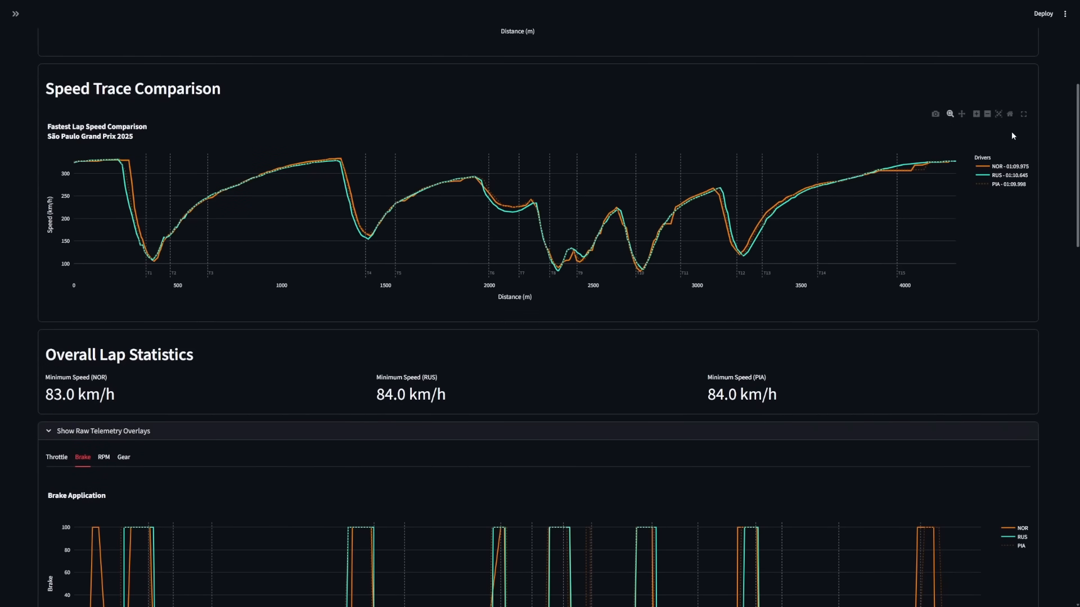
{"action": "left_click", "coordinate": [1024, 114]}
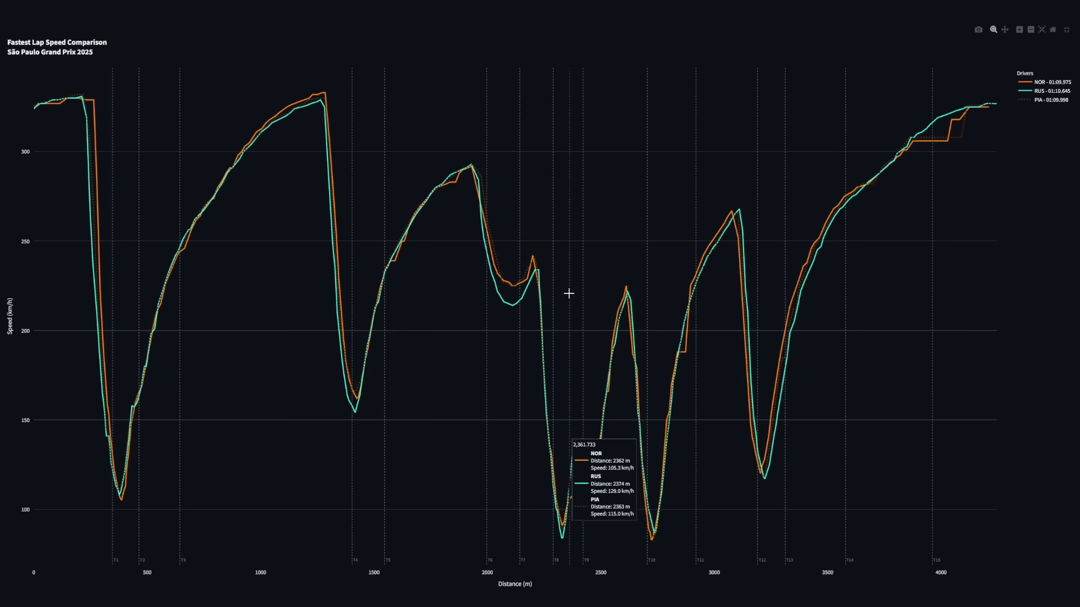
{"action": "mouse_move", "coordinate": [306, 225]}
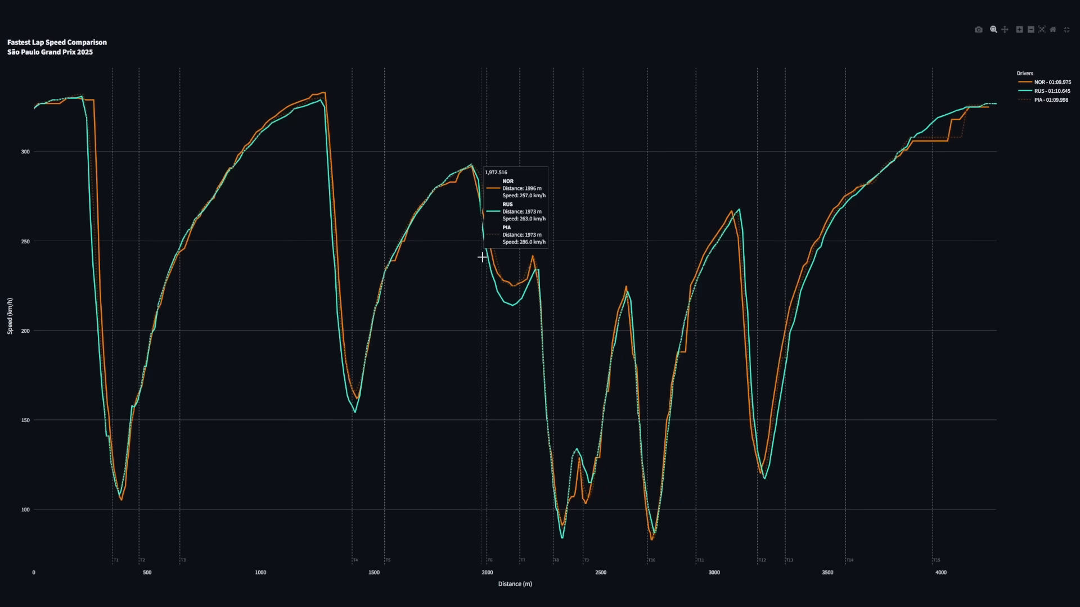
{"action": "mouse_move", "coordinate": [470, 243]}
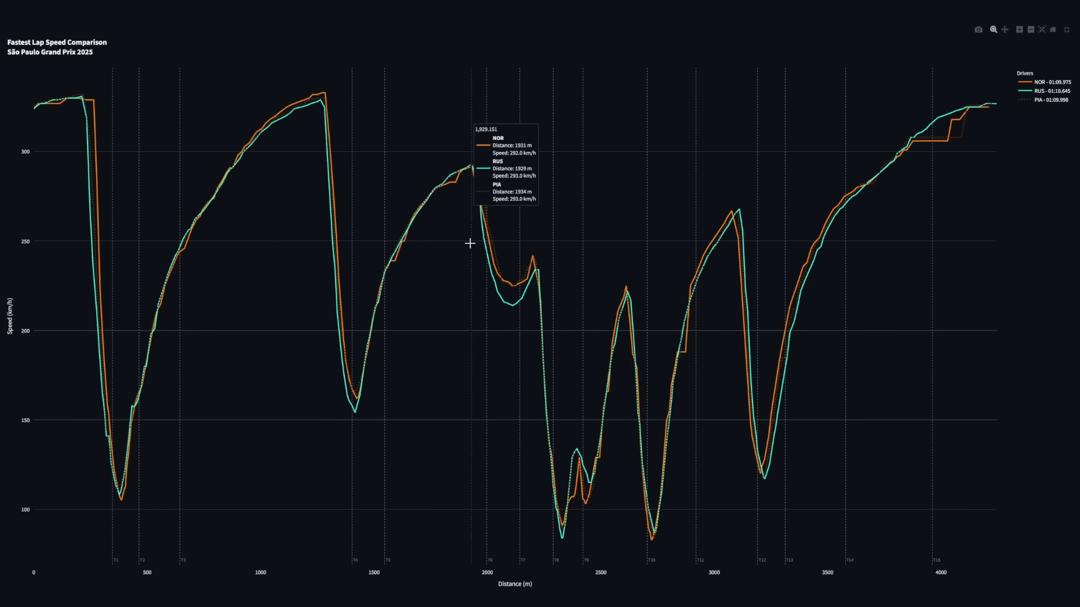
Zoom the speed trace onto the slow section near 2000 m and continue to the cornering deep dive
{"action": "left_click_drag", "start_coordinate": [466, 233], "coordinate": [557, 334]}
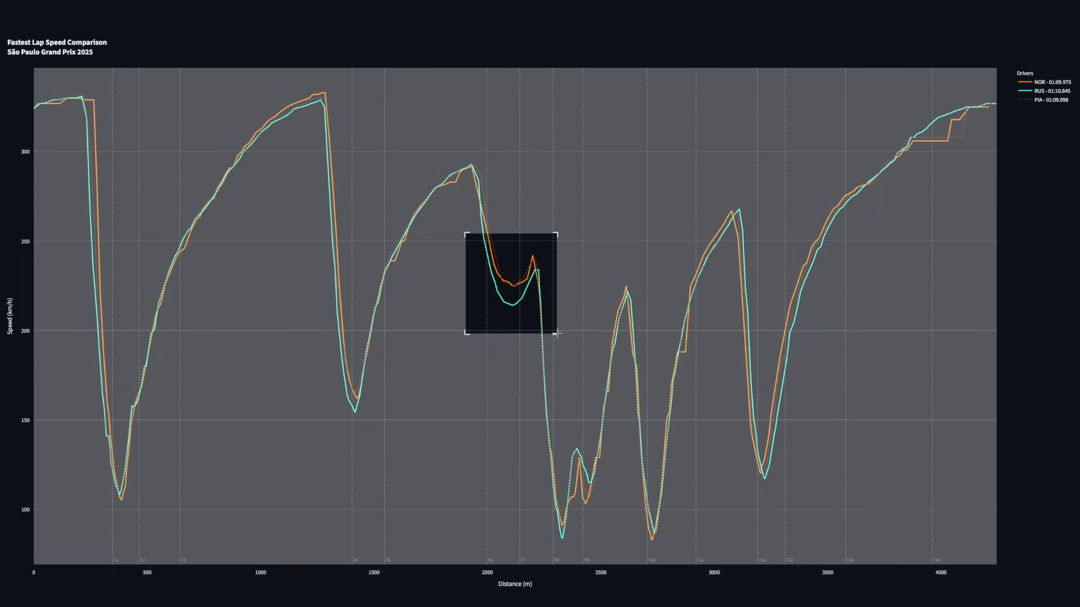
{"action": "left_click_drag", "start_coordinate": [465, 236], "coordinate": [558, 332]}
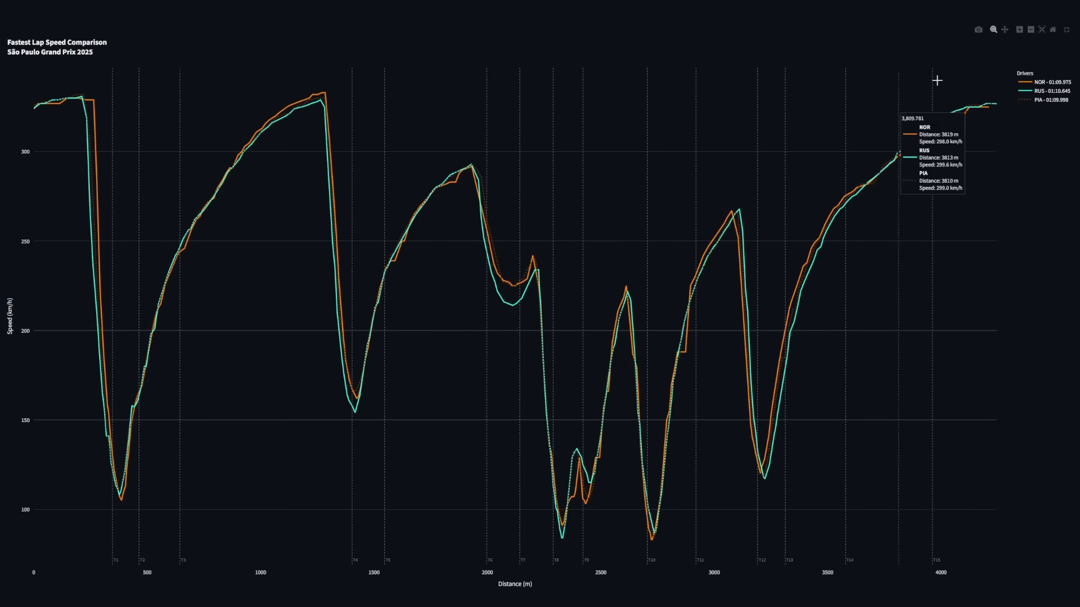
{"action": "scroll", "scroll_direction": "down", "scroll_amount": 3}
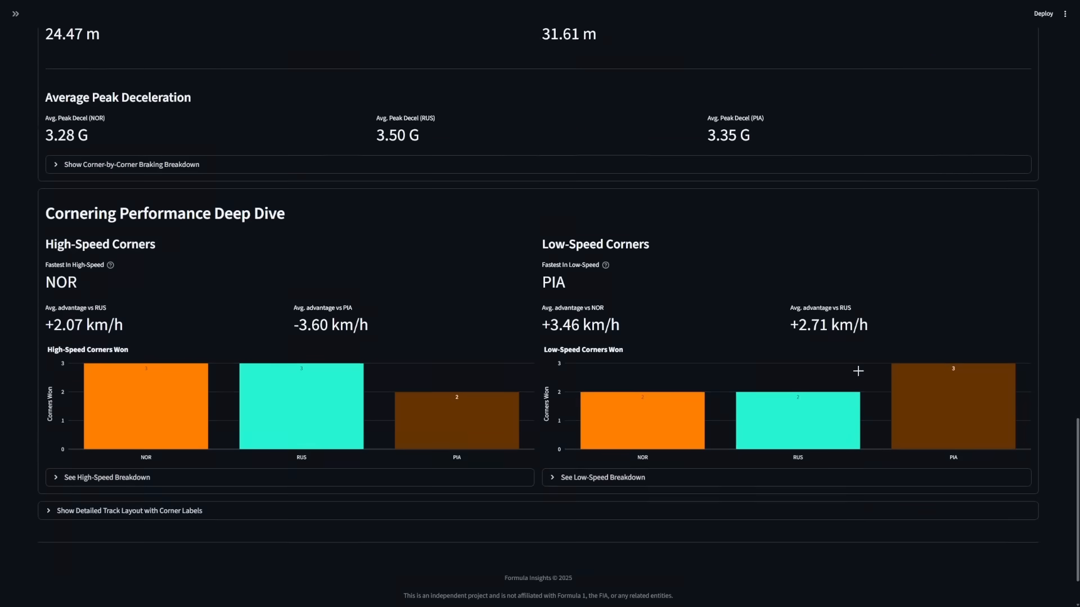
{"action": "left_click", "coordinate": [129, 510]}
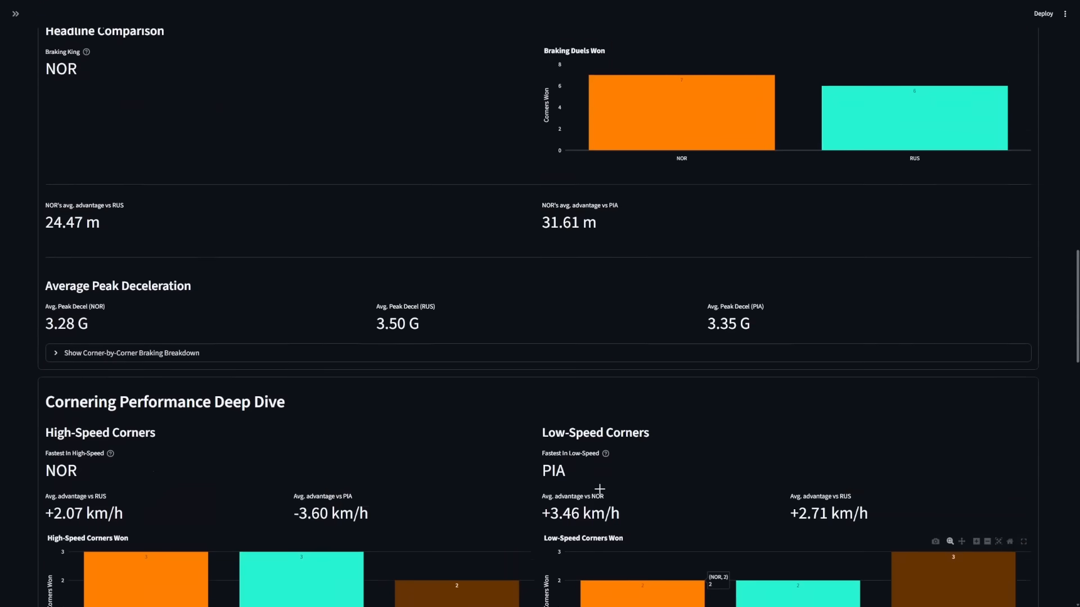
{"action": "scroll", "scroll_direction": "down", "scroll_amount": 3}
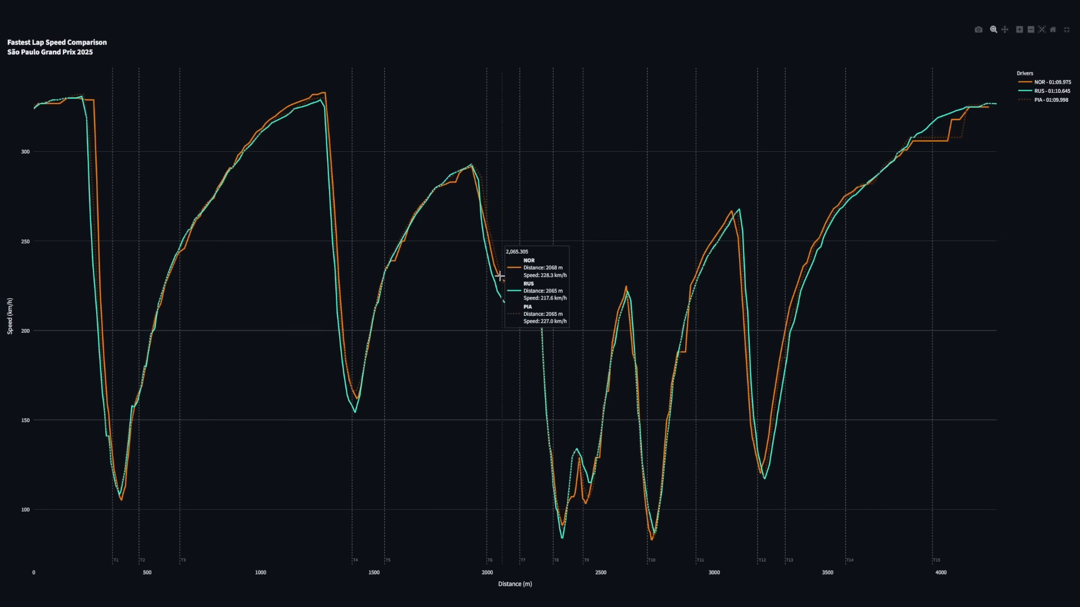
{"action": "mouse_move", "coordinate": [517, 294]}
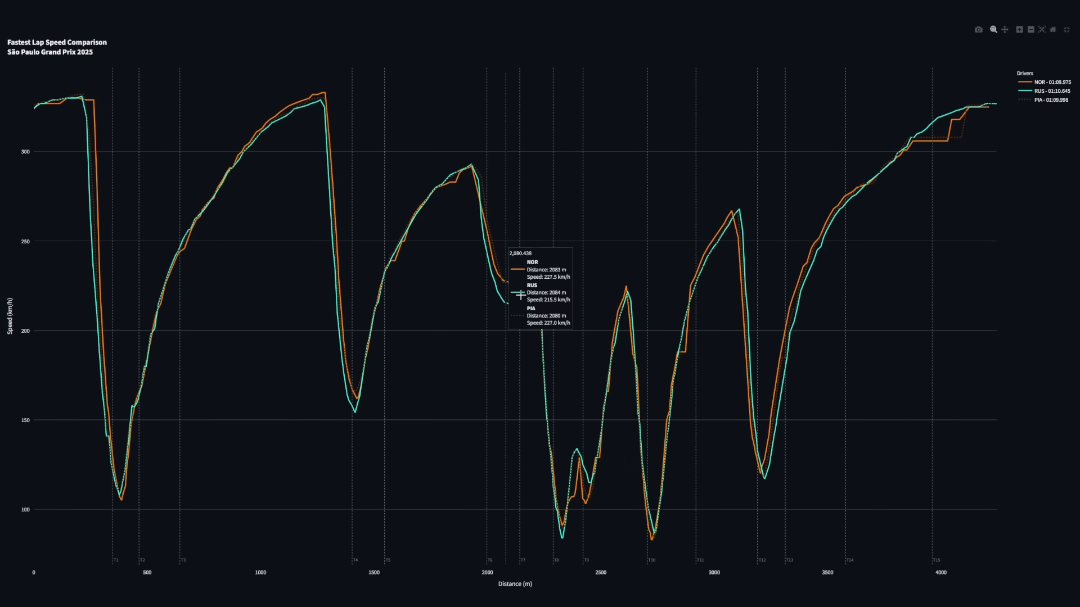
{"action": "scroll", "scroll_direction": "down", "scroll_amount": 3}
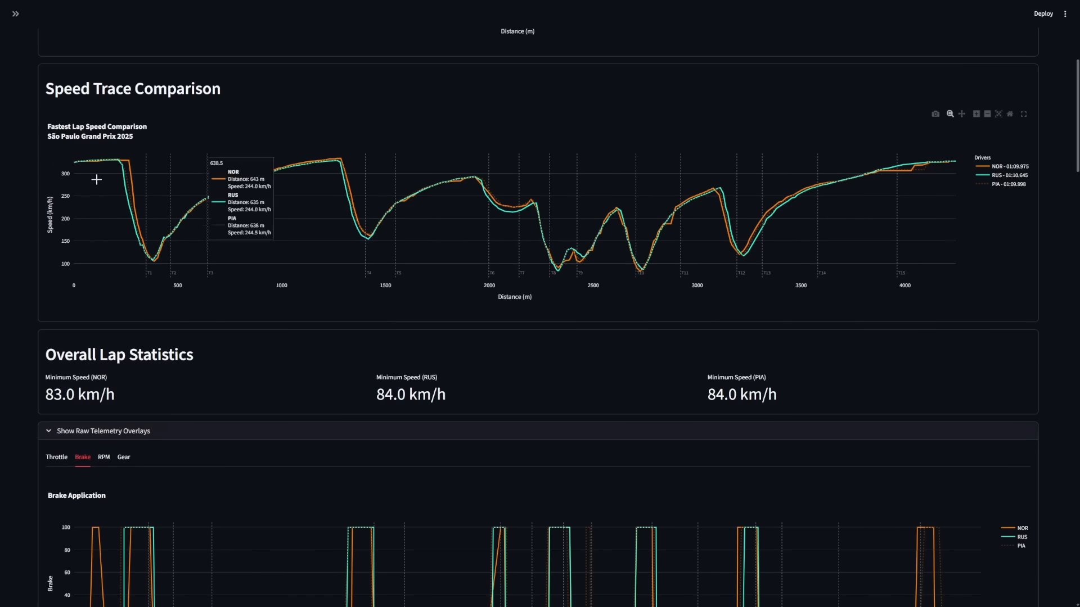
In Comparison Settings, replace PIA with VER among the compared drivers
{"action": "left_click", "coordinate": [15, 14]}
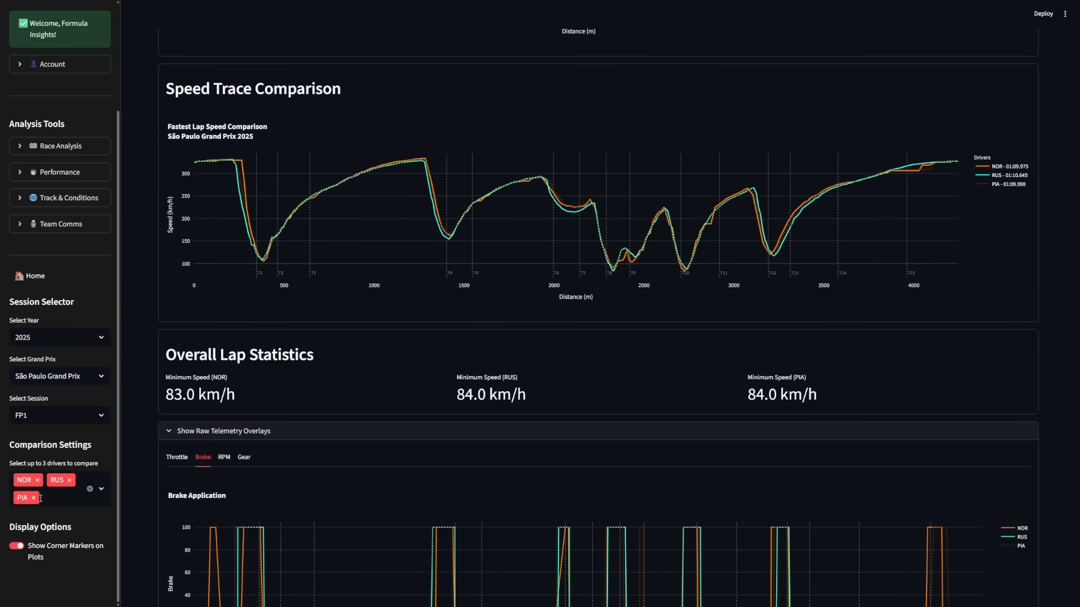
{"action": "left_click", "coordinate": [33, 498]}
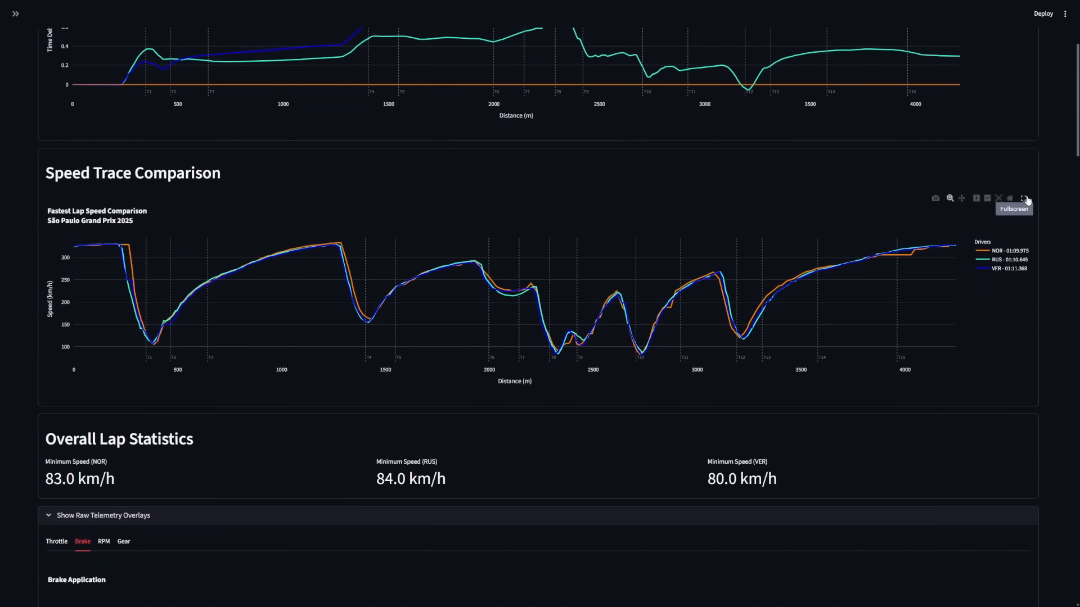
Show the NOR, RUS and VER speed trace full screen and zoom in around 2000 m
{"action": "left_click", "coordinate": [1026, 198]}
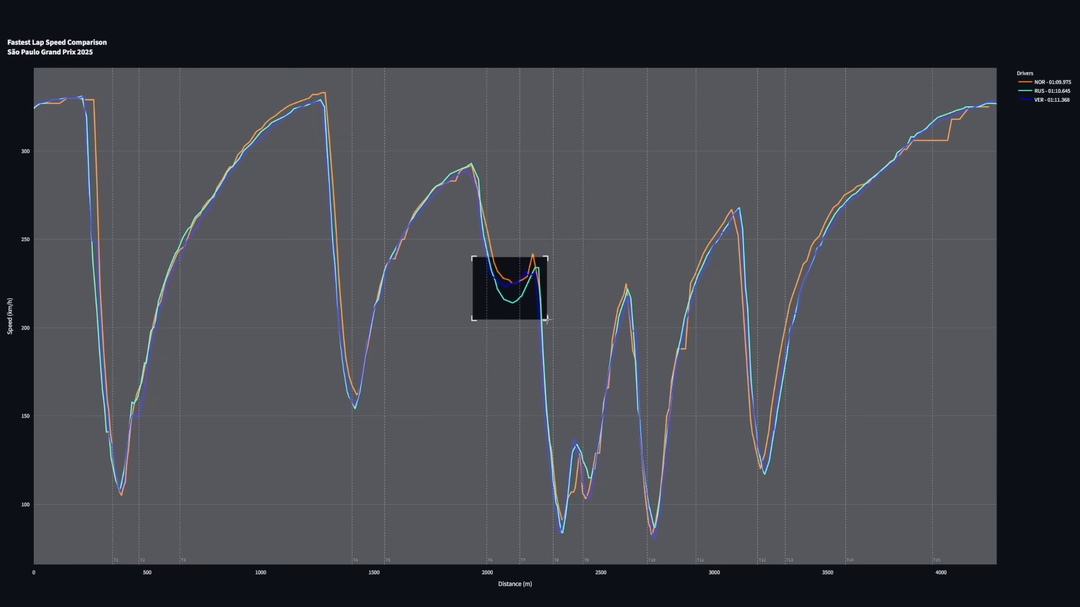
{"action": "left_click_drag", "start_coordinate": [473, 259], "coordinate": [548, 318]}
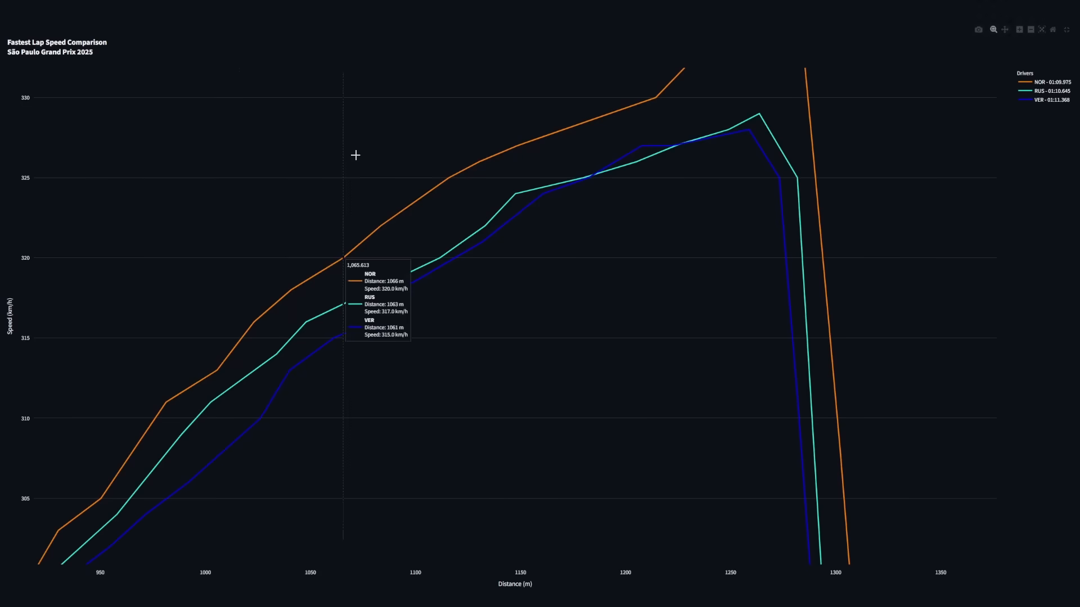
{"action": "mouse_move", "coordinate": [560, 200]}
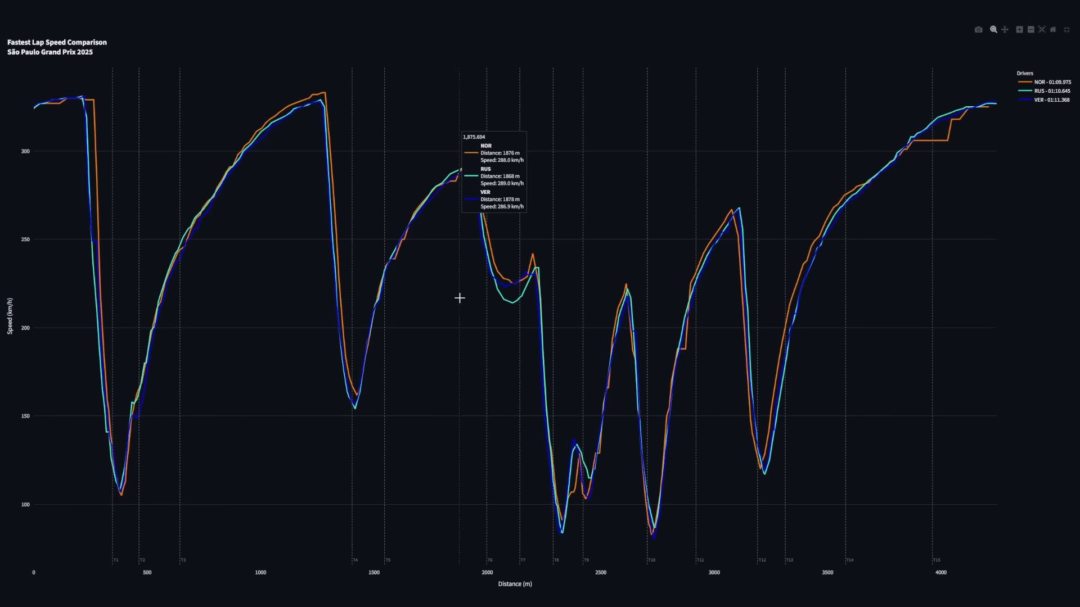
{"action": "mouse_move", "coordinate": [518, 330]}
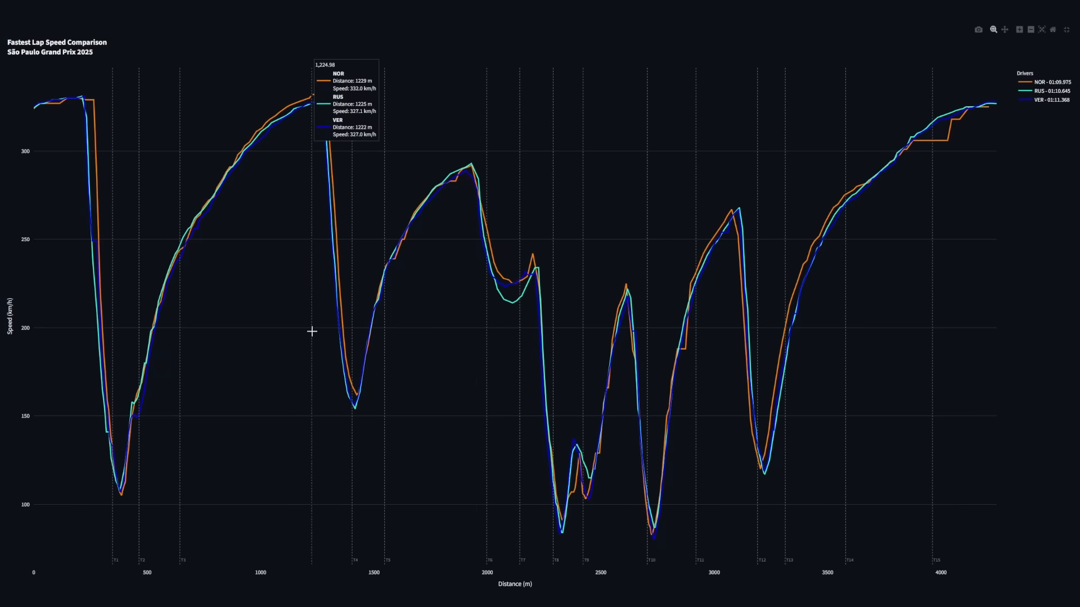
{"action": "mouse_move", "coordinate": [311, 331]}
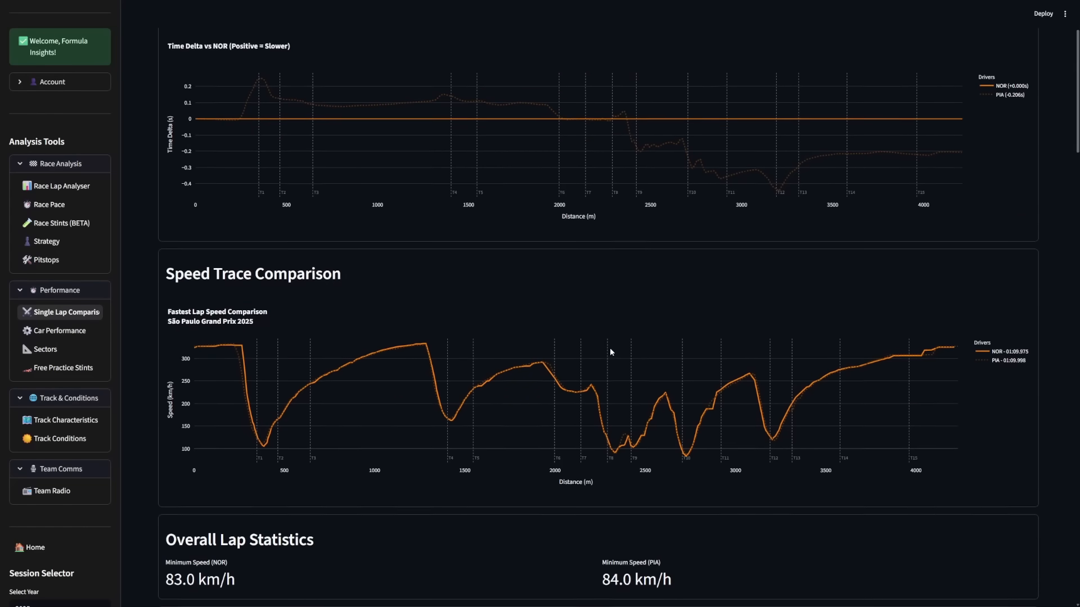
Show the Fastest Driver by Mini-Sector map of NOR and PIA full screen
{"action": "scroll", "scroll_direction": "down", "scroll_amount": 3}
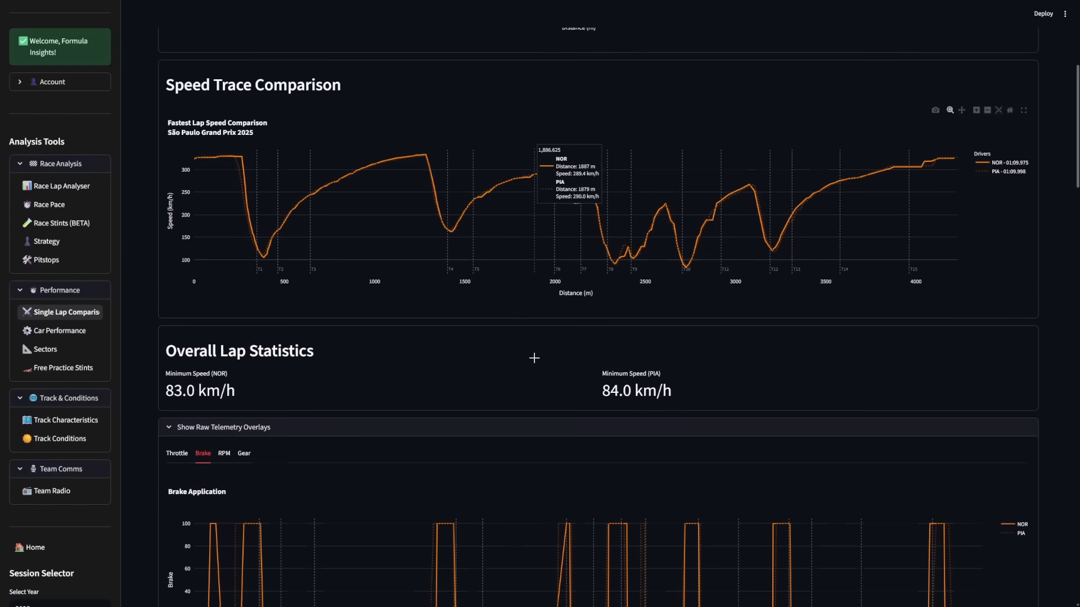
{"action": "scroll", "scroll_direction": "down", "scroll_amount": 3}
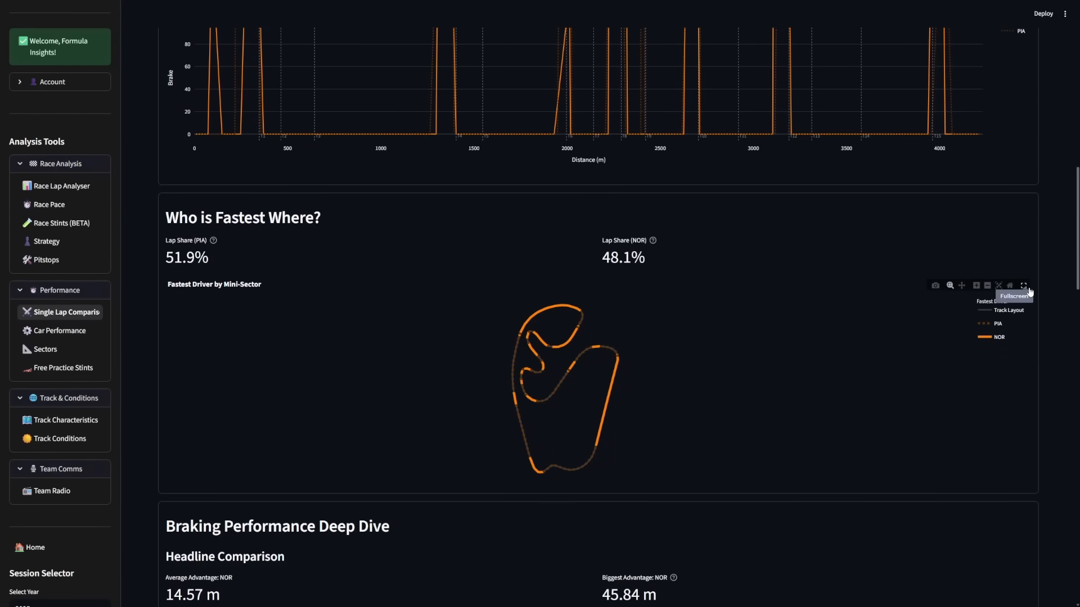
{"action": "left_click", "coordinate": [1023, 285]}
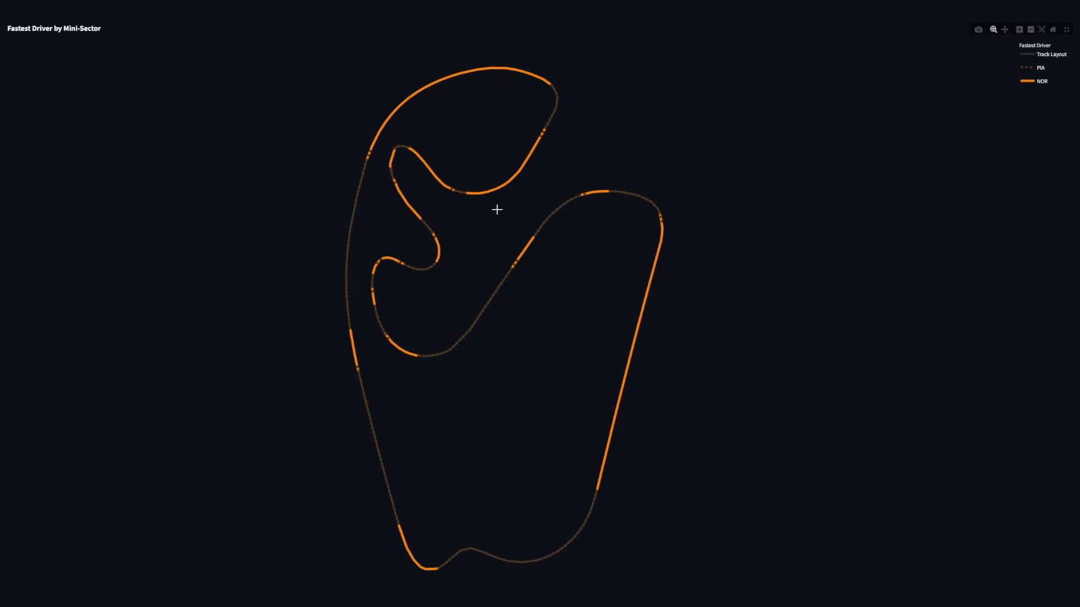
{"action": "mouse_move", "coordinate": [556, 263]}
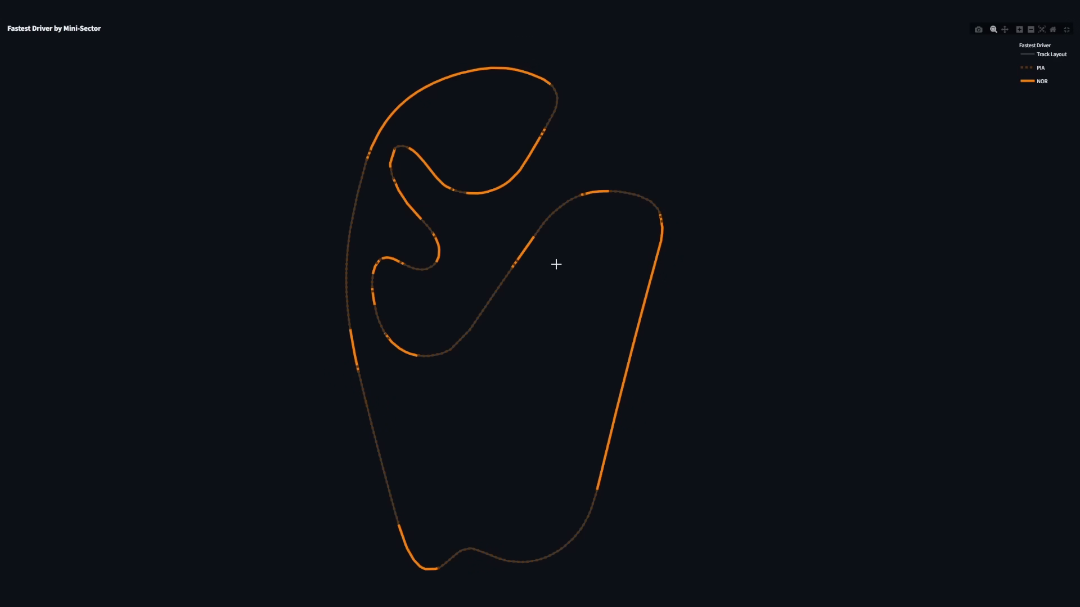